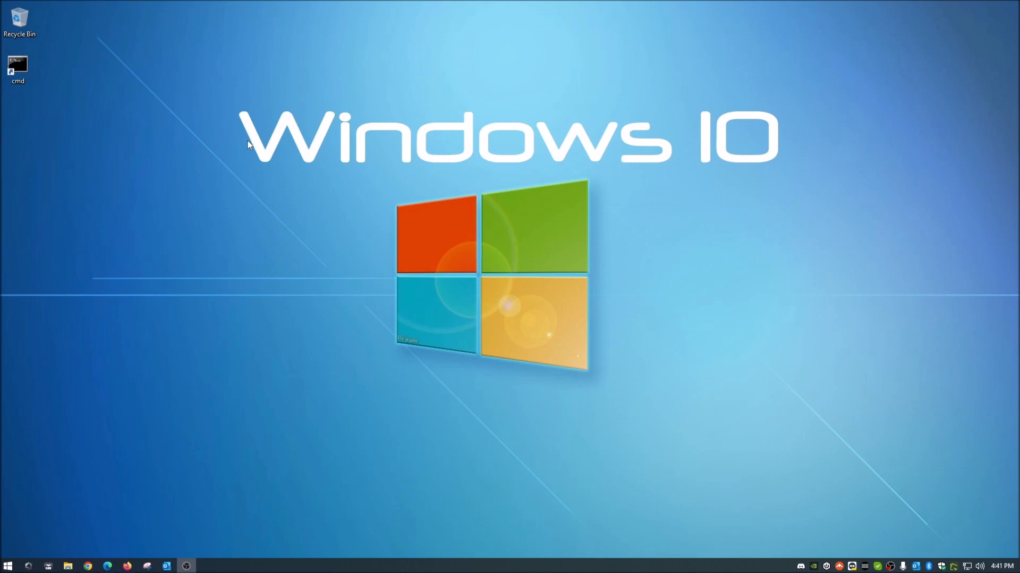
mouse_move(250, 130)
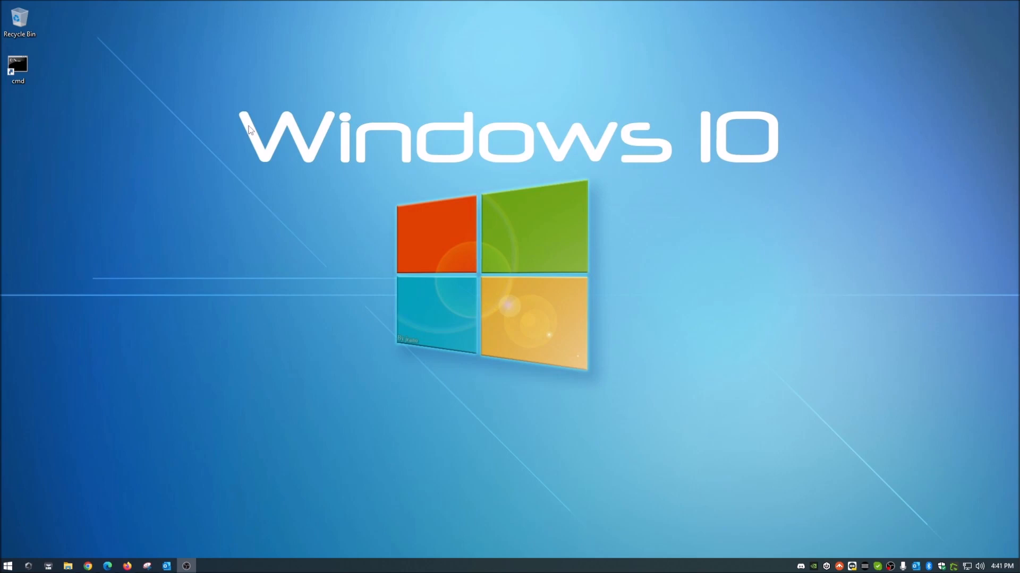
mouse_move(189, 118)
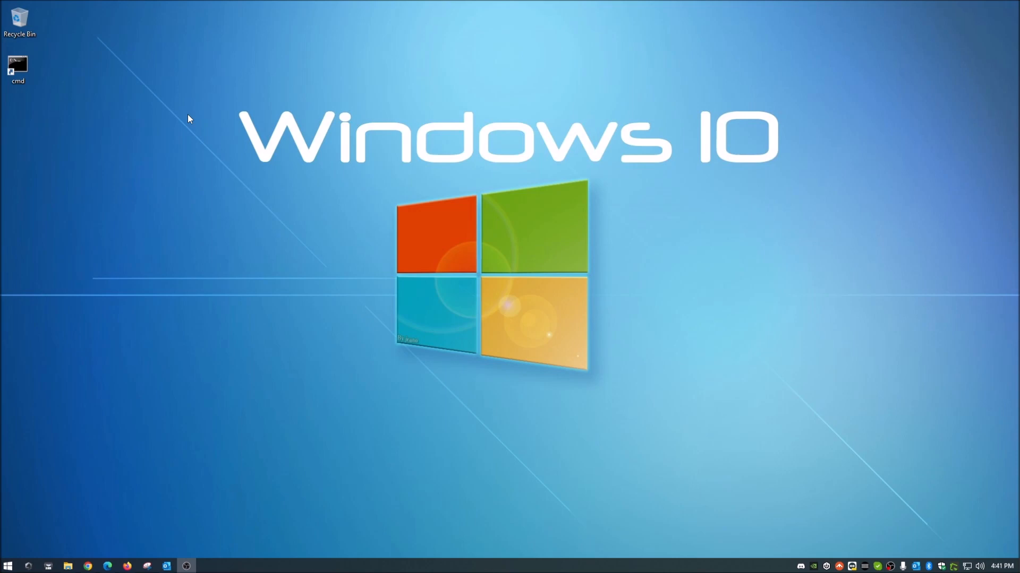
mouse_move(184, 238)
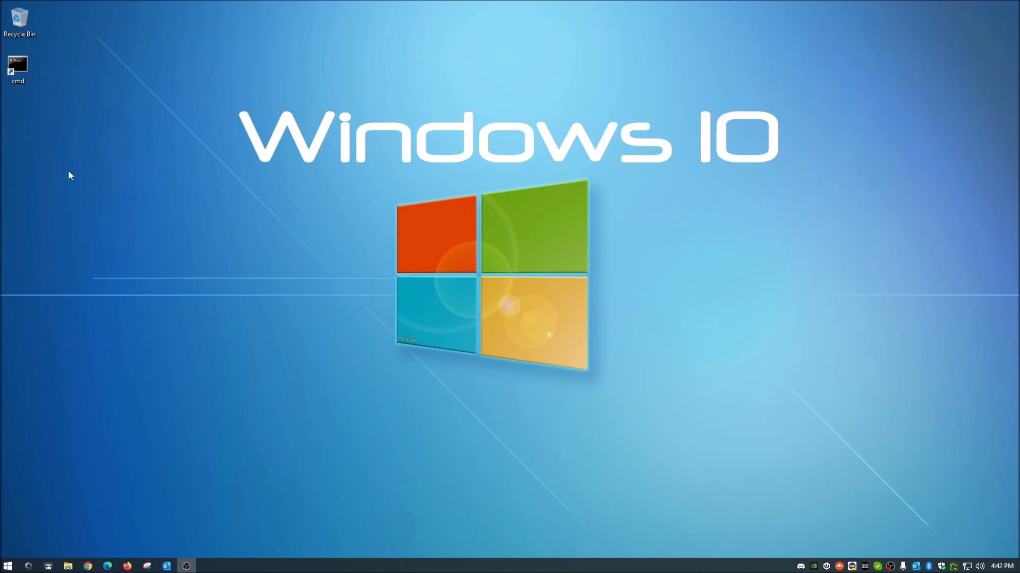
mouse_move(112, 346)
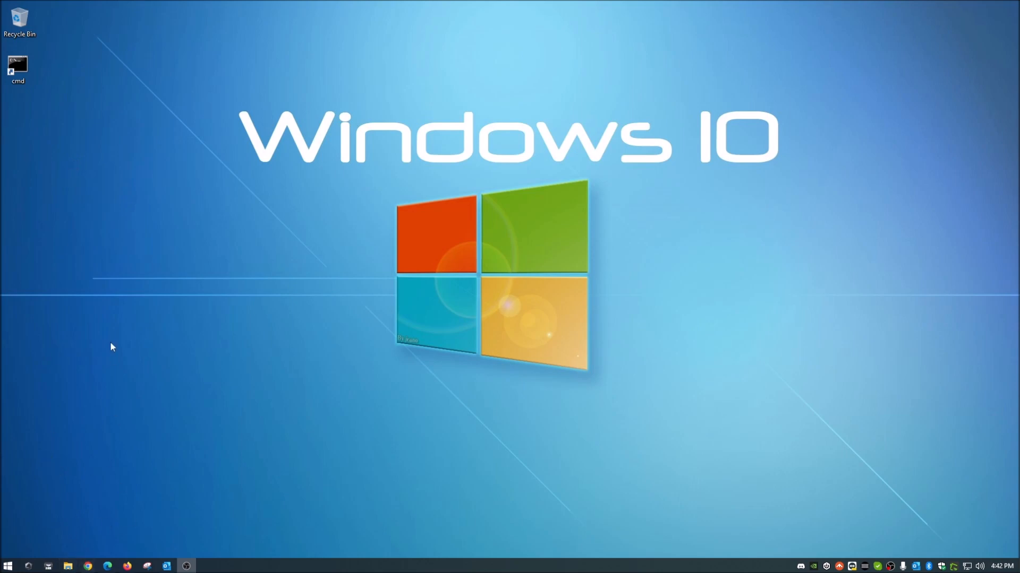
mouse_move(117, 155)
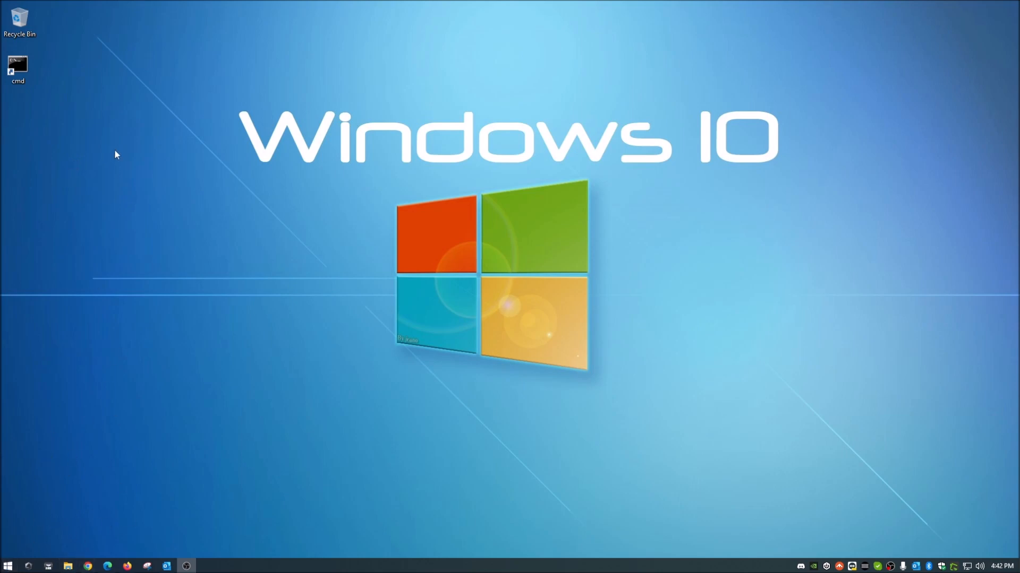
mouse_move(94, 158)
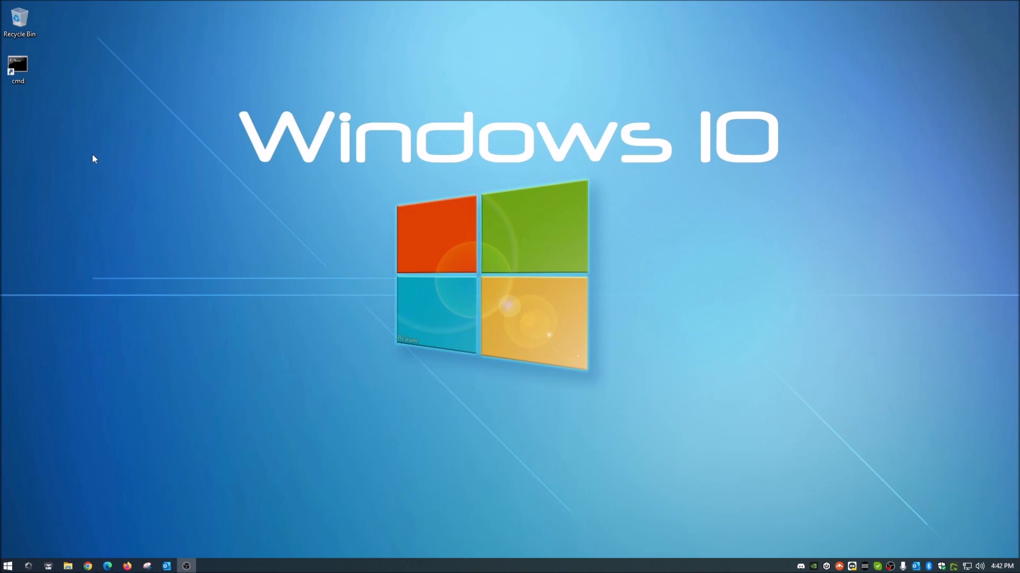
Step: Launch the desktop cmd shortcut as administrator and focus its window
right_click(18, 64)
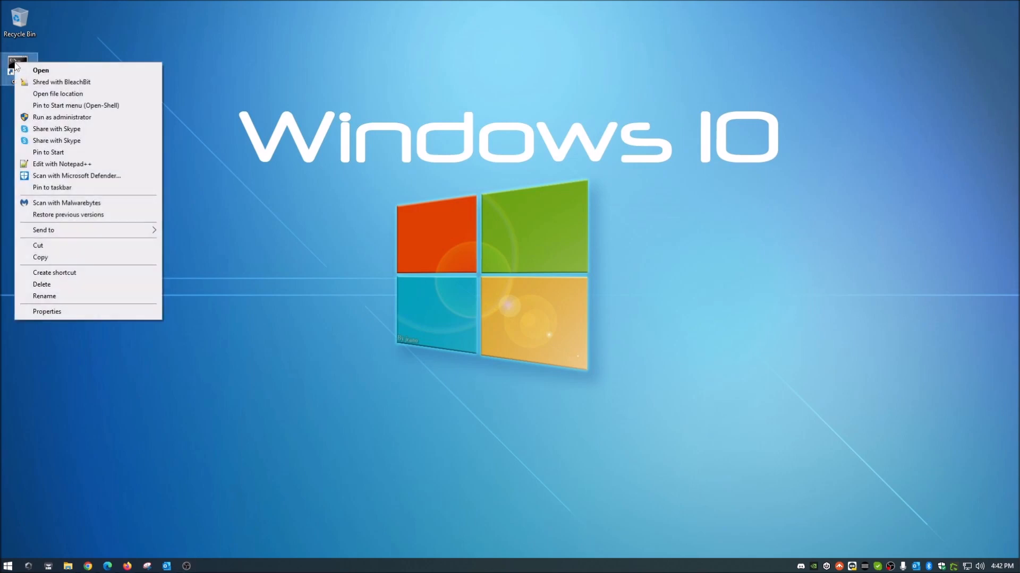
click(62, 117)
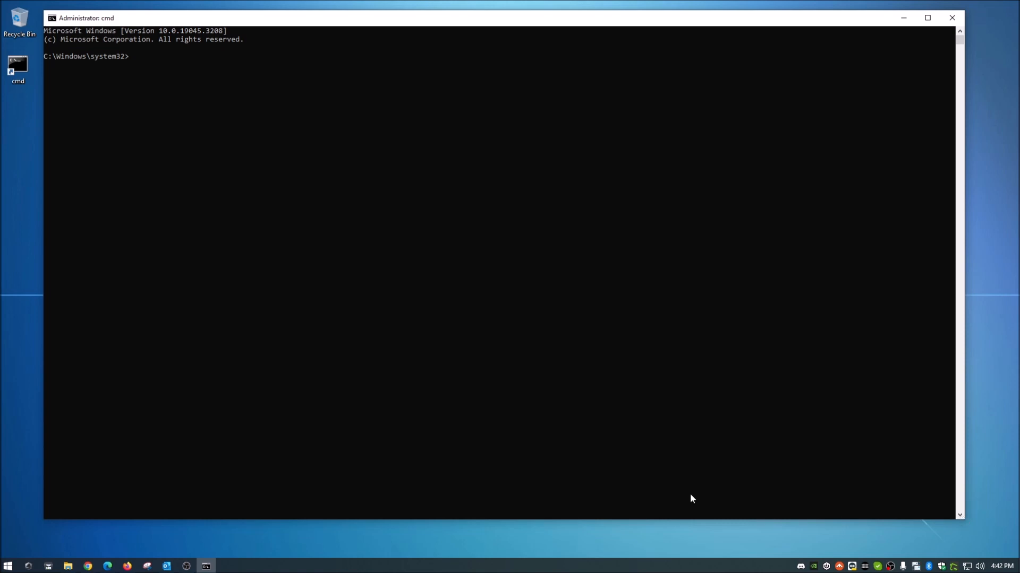
click(132, 56)
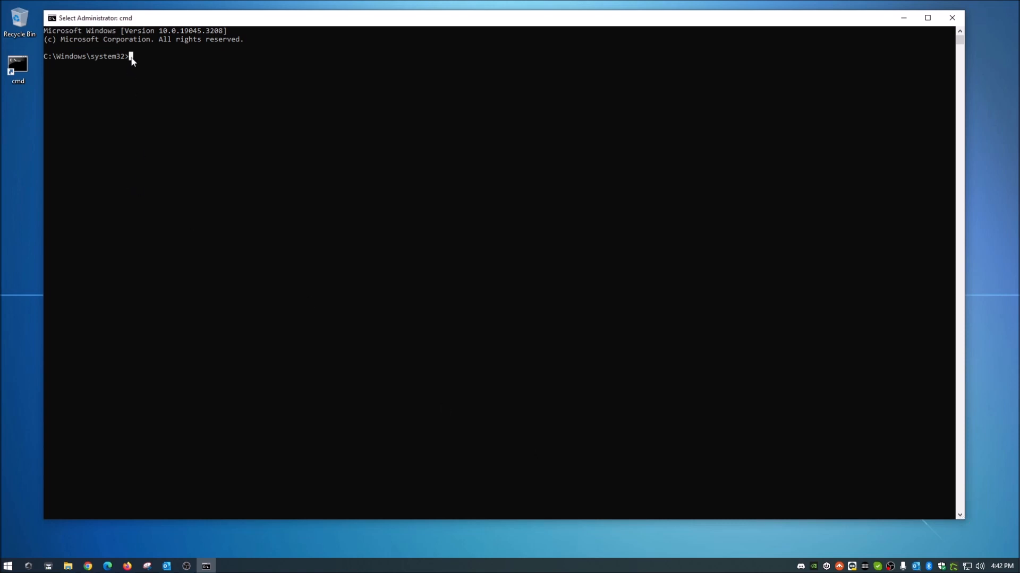
mouse_move(202, 154)
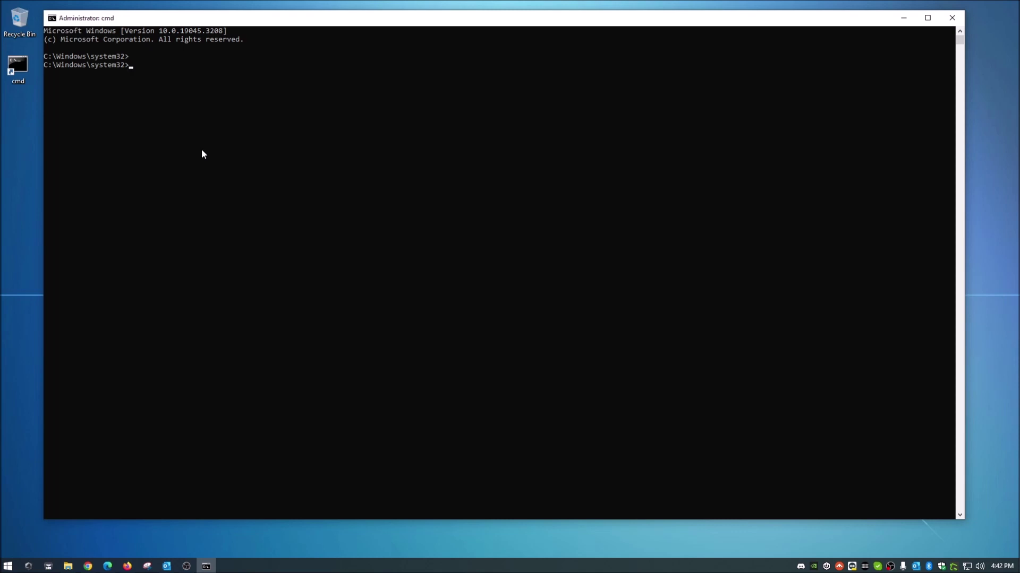
Step: Run netsh wlan show profiles to list the saved Wi-Fi profiles
text(netsh)
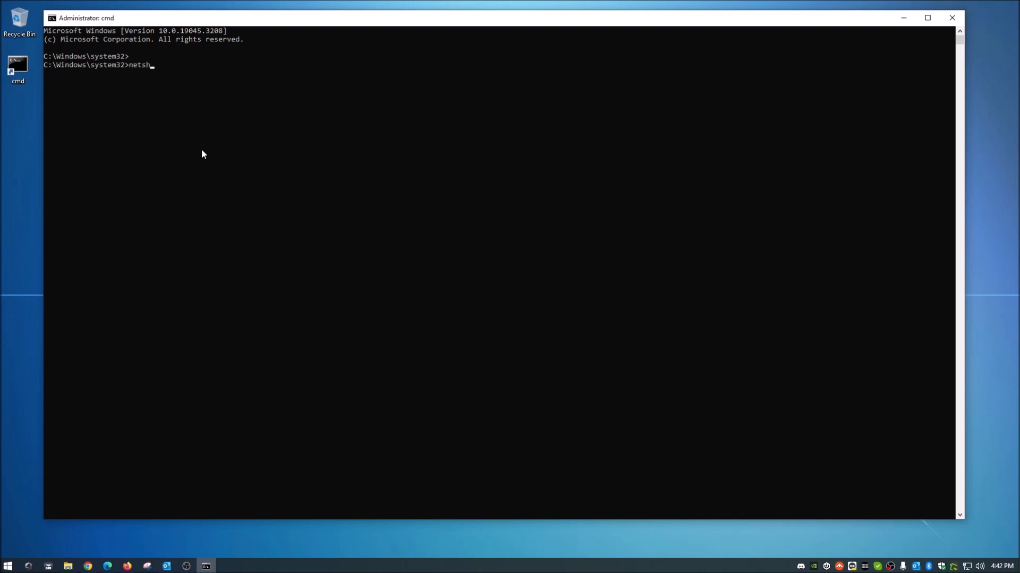
text(wlan)
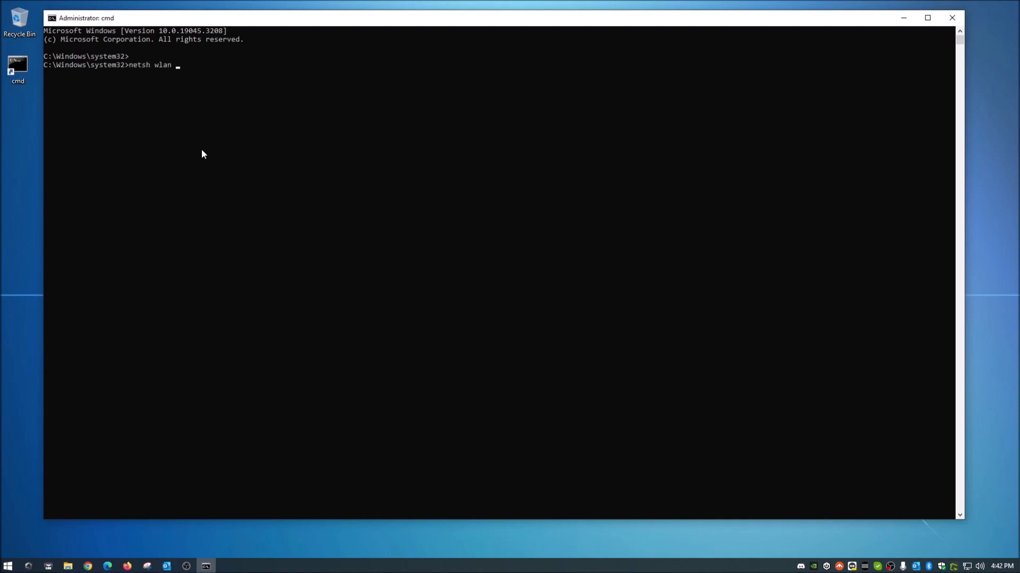
text(show)
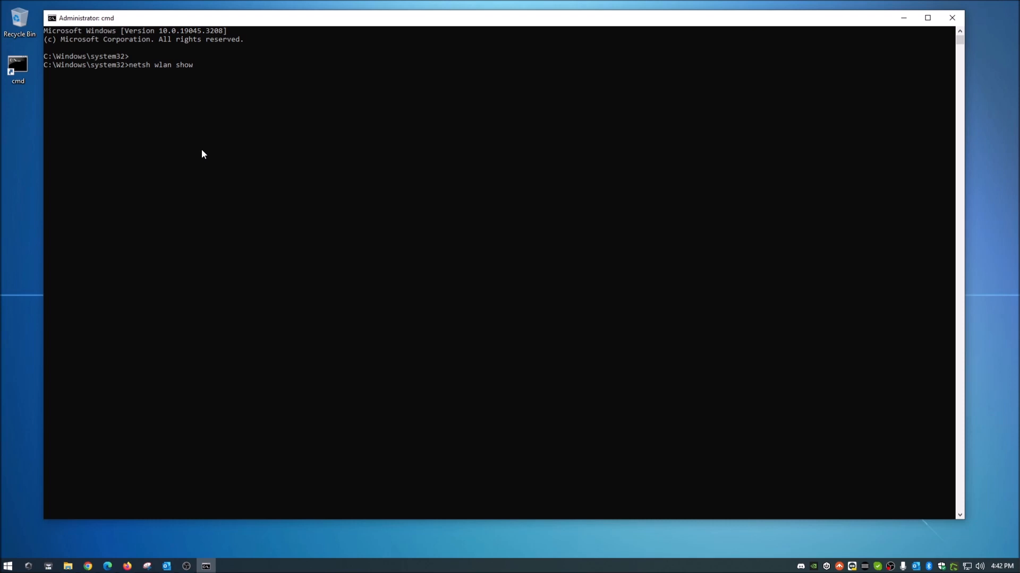
key(Return)
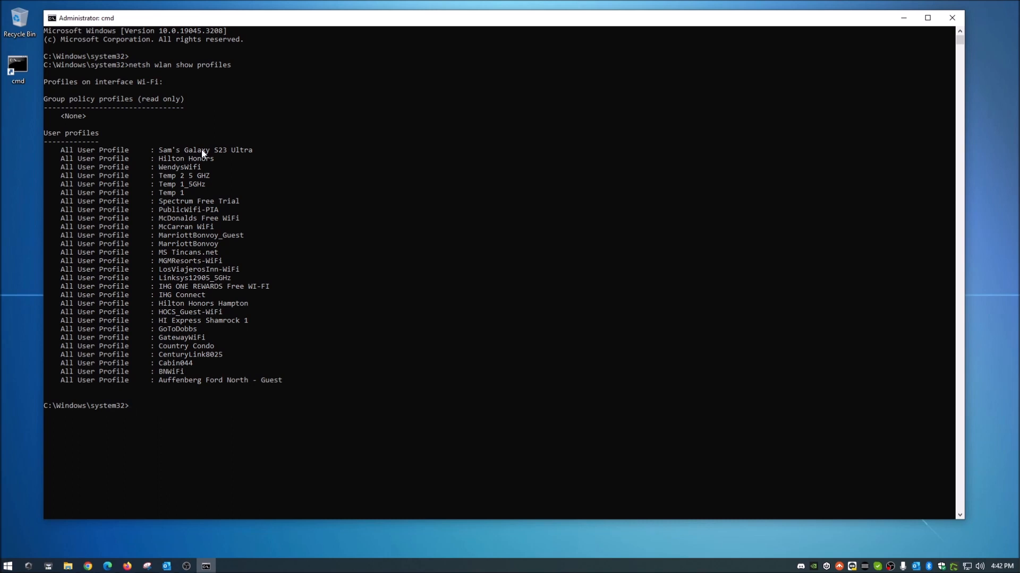
mouse_move(901, 431)
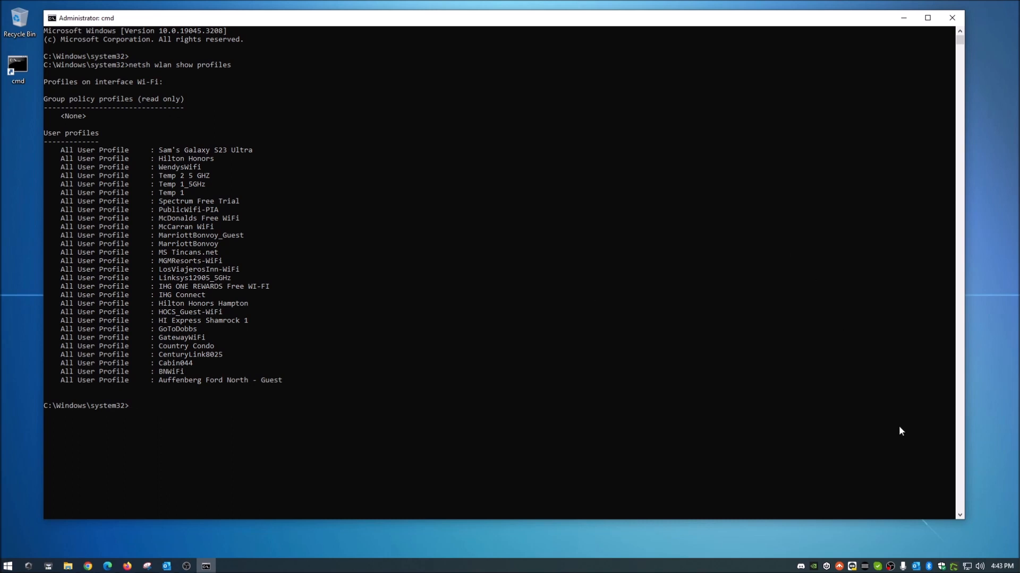
mouse_move(926, 484)
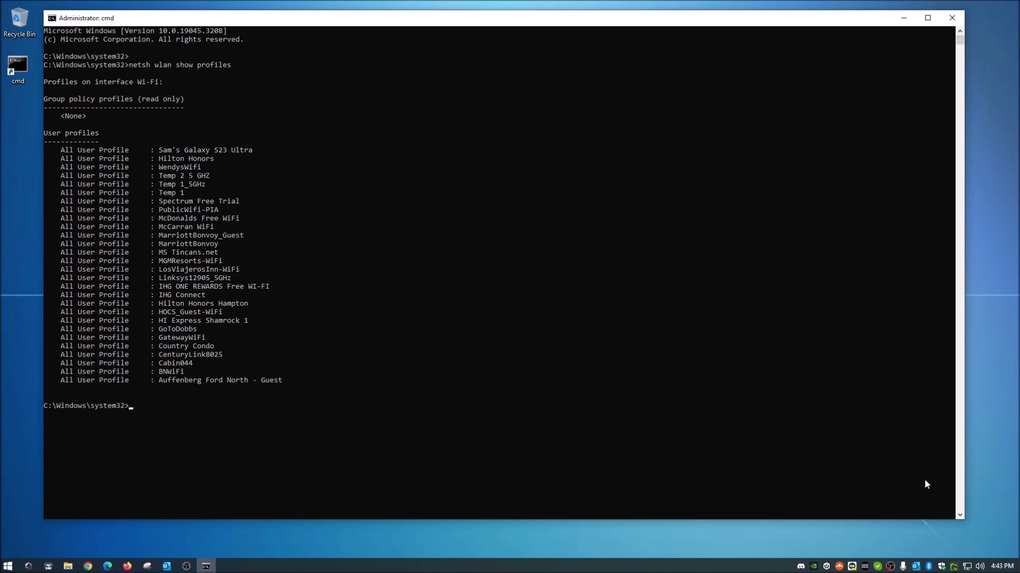
Step: From the network tray icon, reach Manage known networks and expand the Hilton Honors entry
right_click(979, 565)
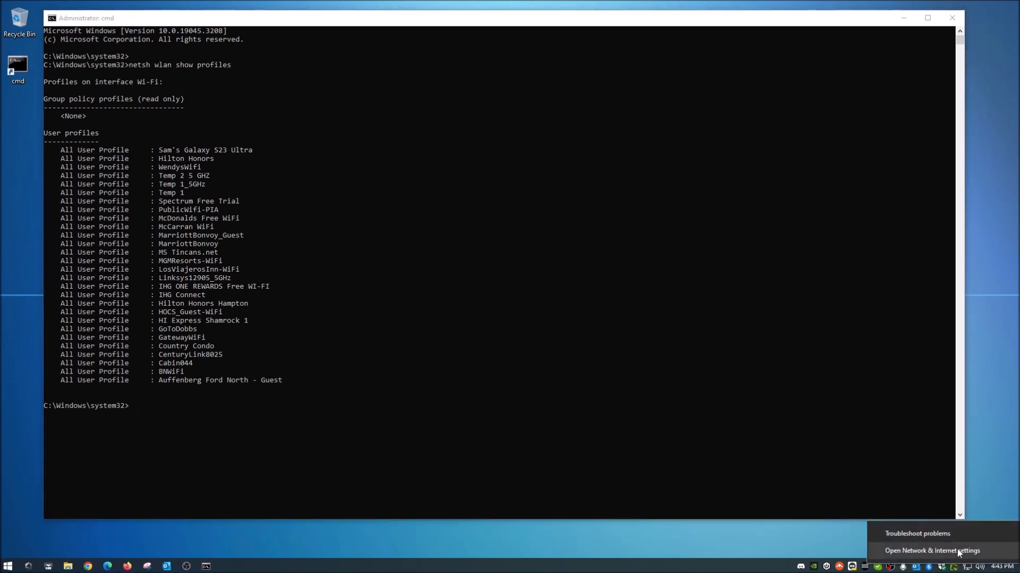
click(931, 551)
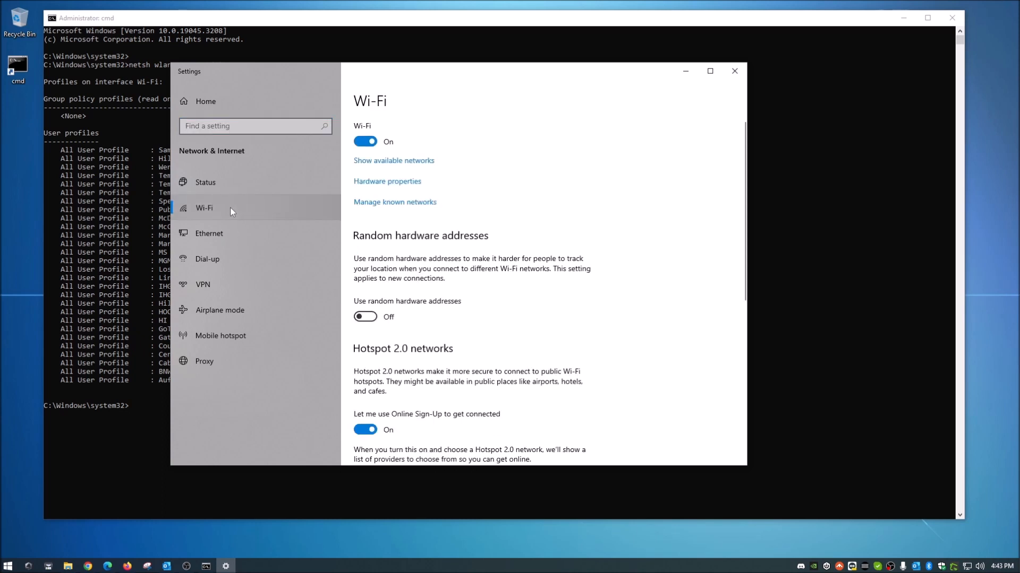
click(395, 202)
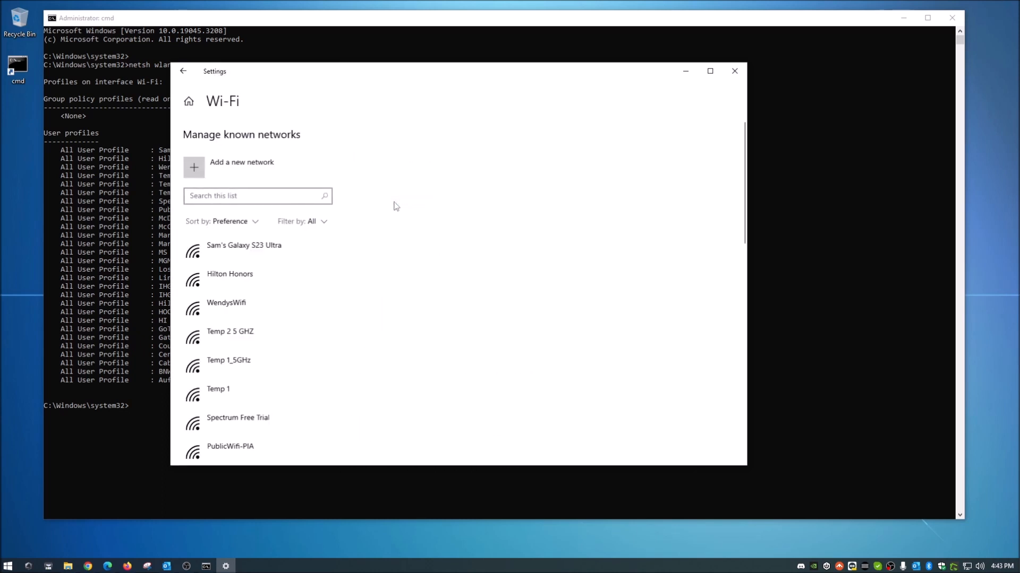
mouse_move(482, 364)
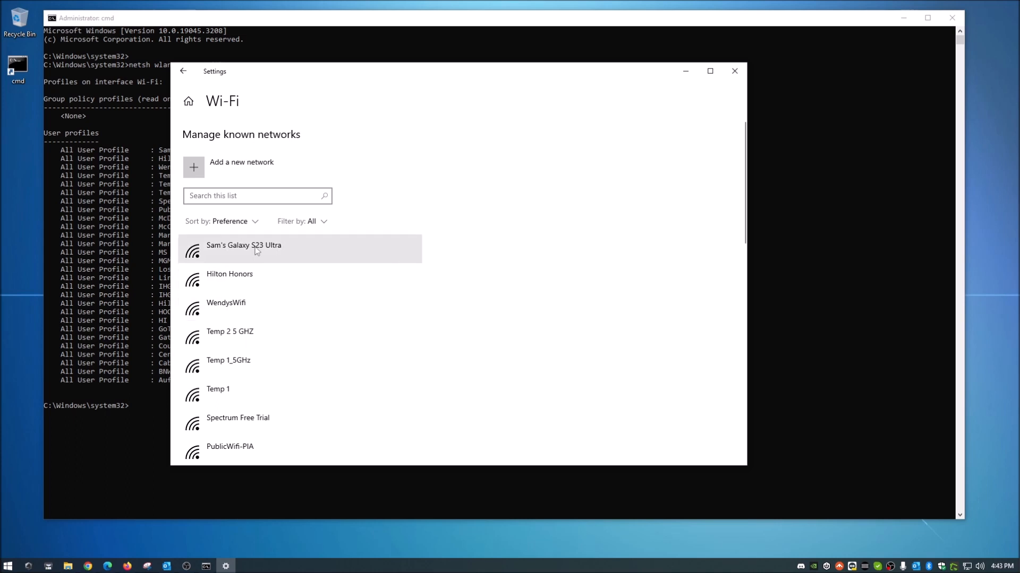
click(243, 245)
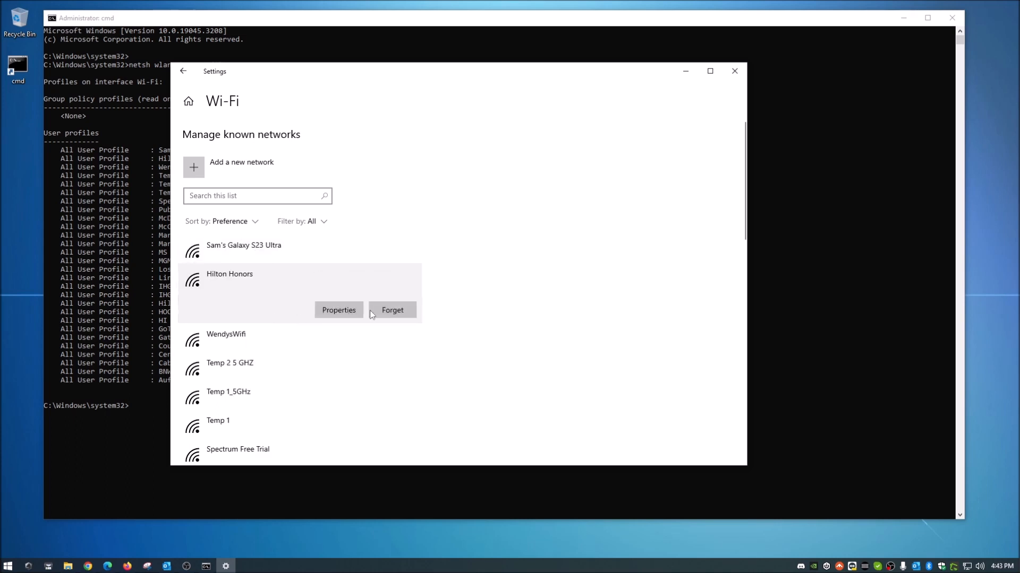
mouse_move(671, 129)
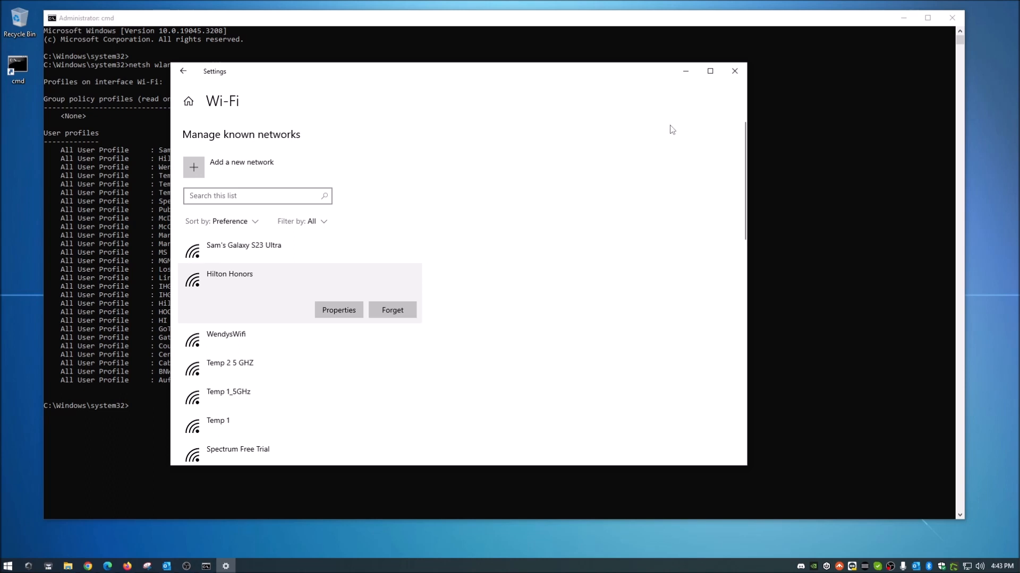
scroll(down, 3)
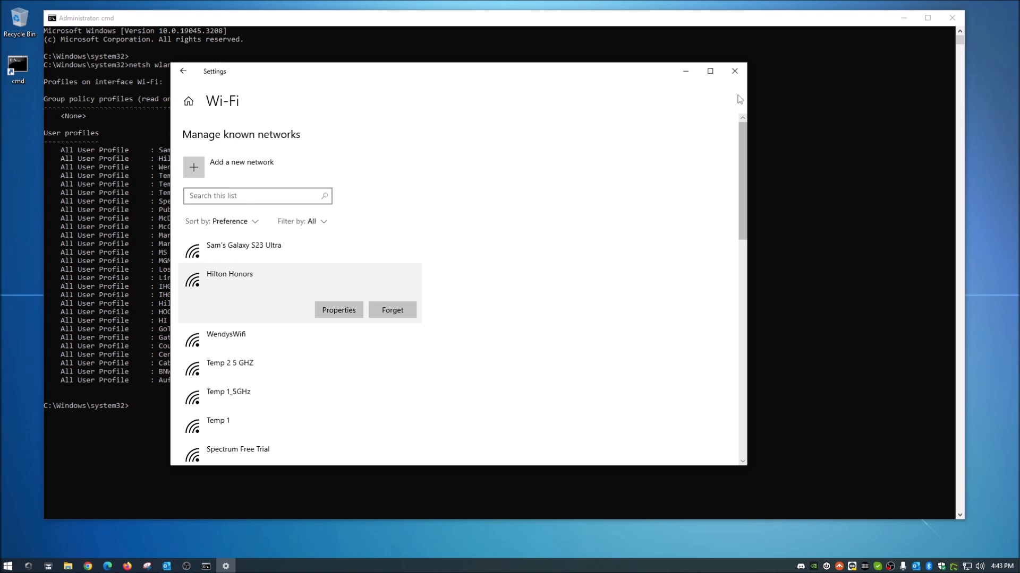
mouse_move(310, 289)
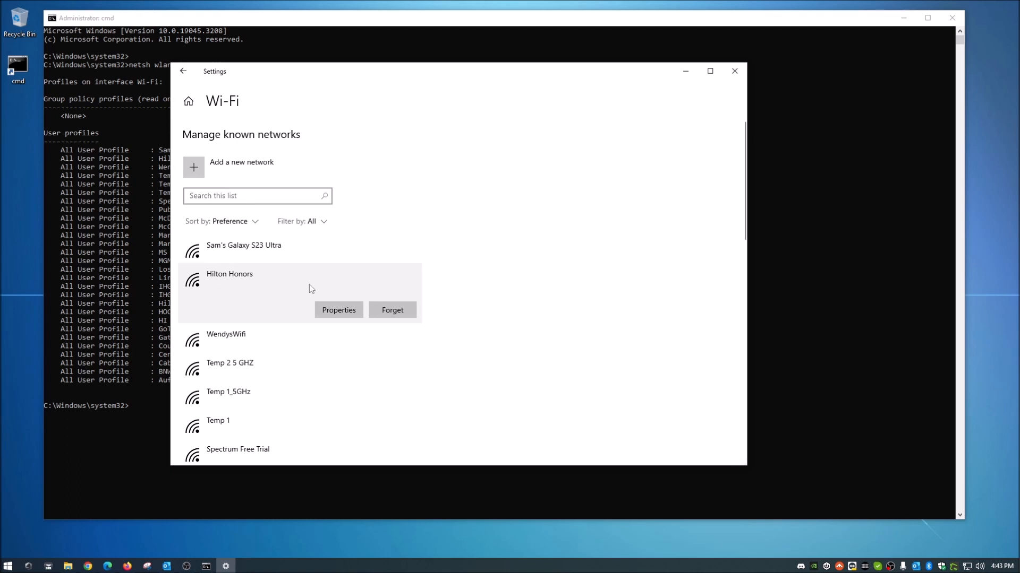
mouse_move(644, 277)
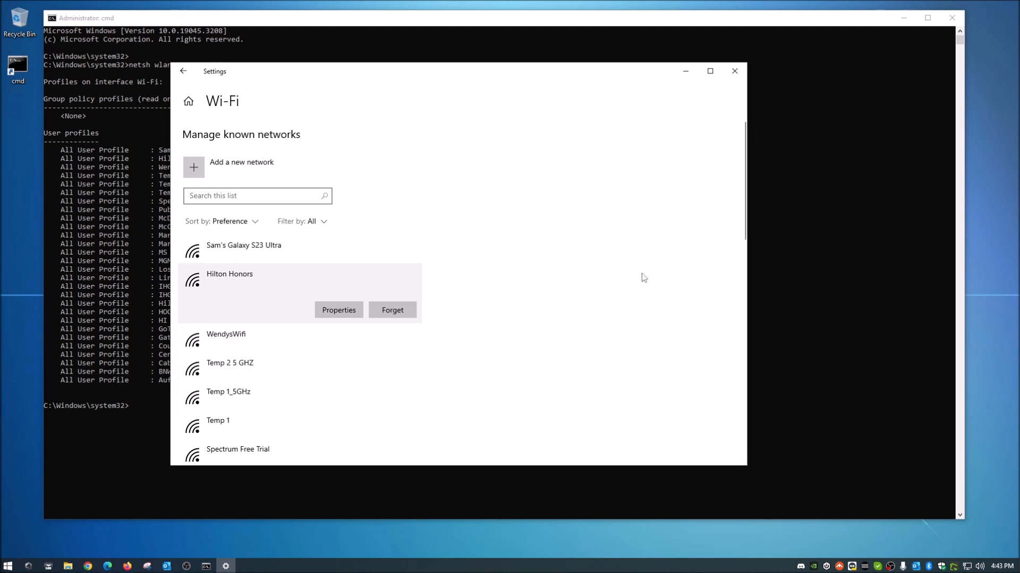
mouse_move(735, 71)
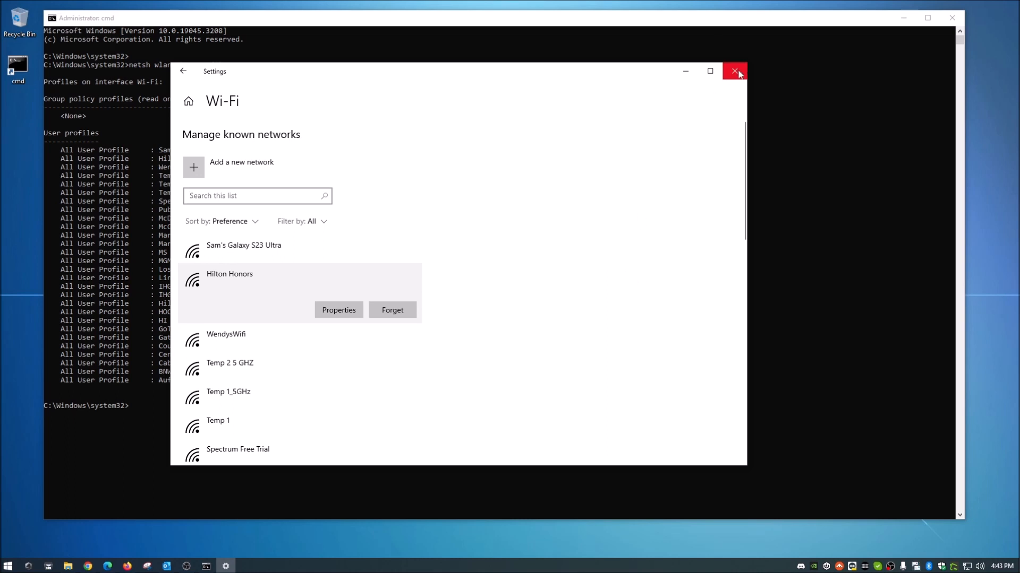
mouse_move(734, 71)
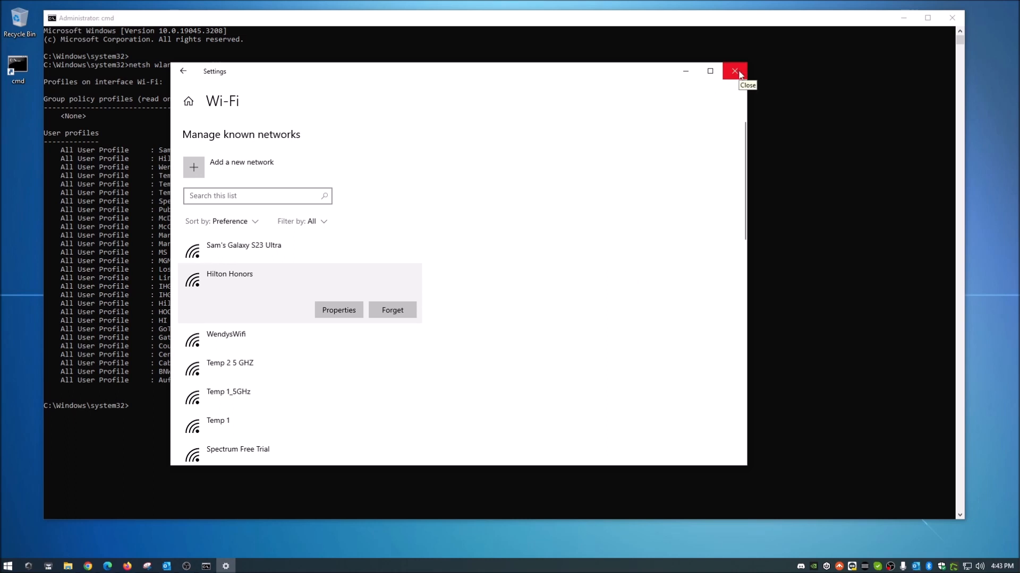
click(734, 71)
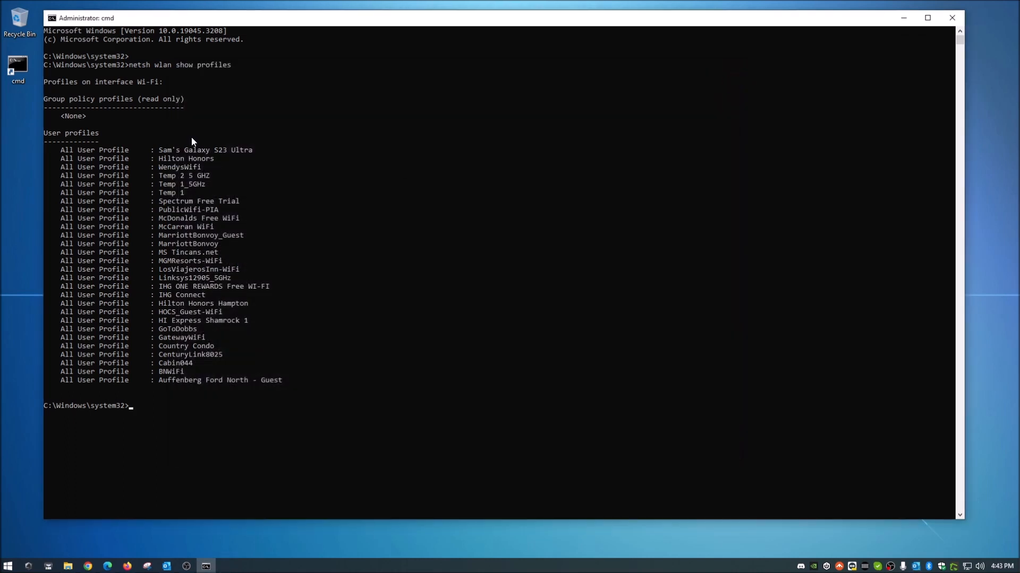
mouse_move(470, 317)
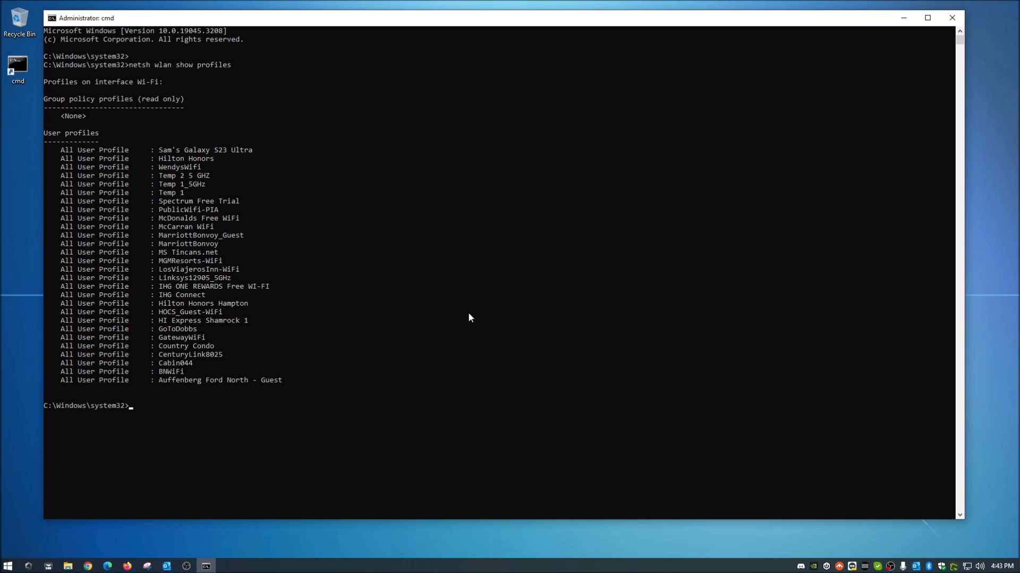
click(133, 442)
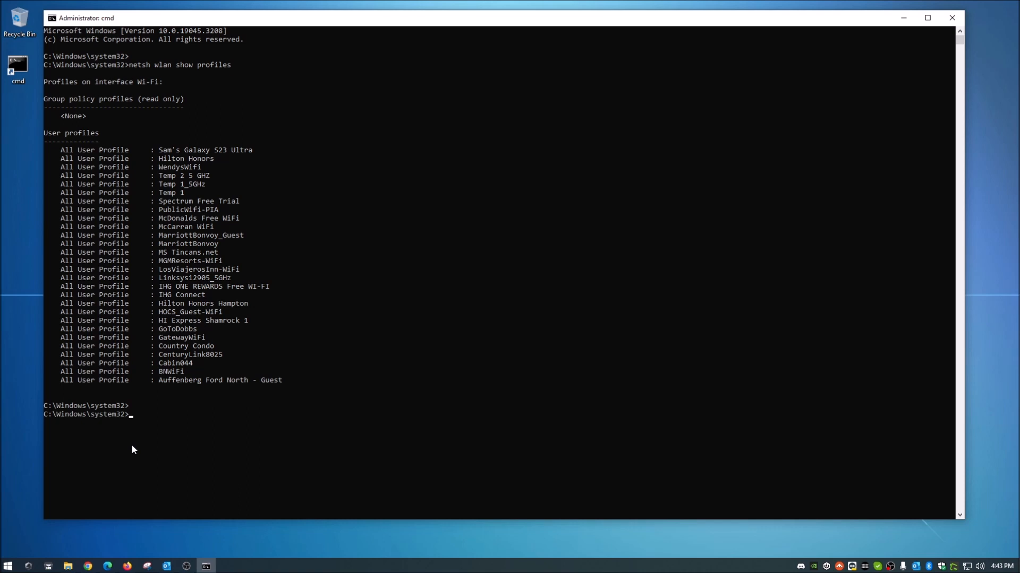
mouse_move(171, 202)
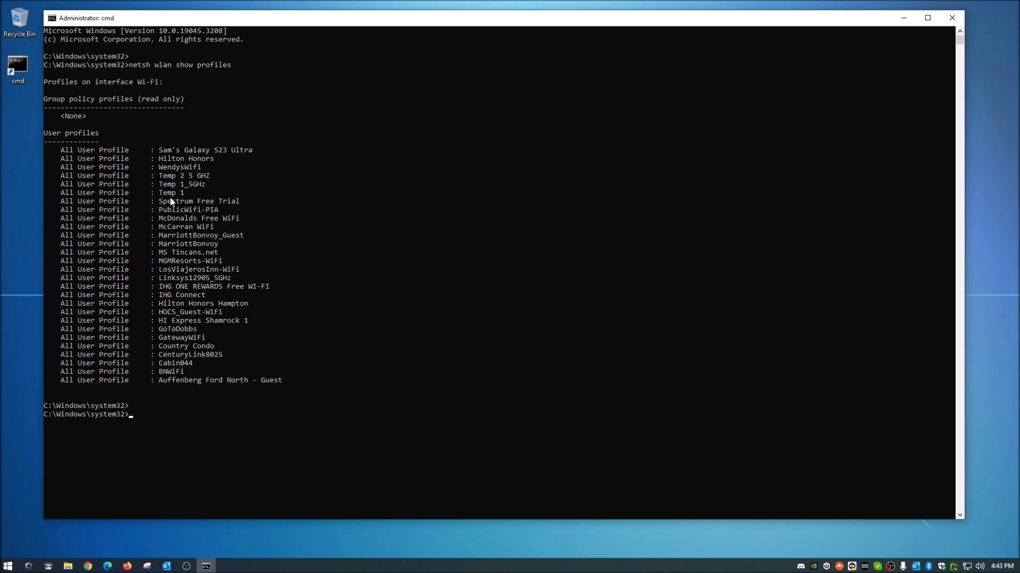
mouse_move(163, 349)
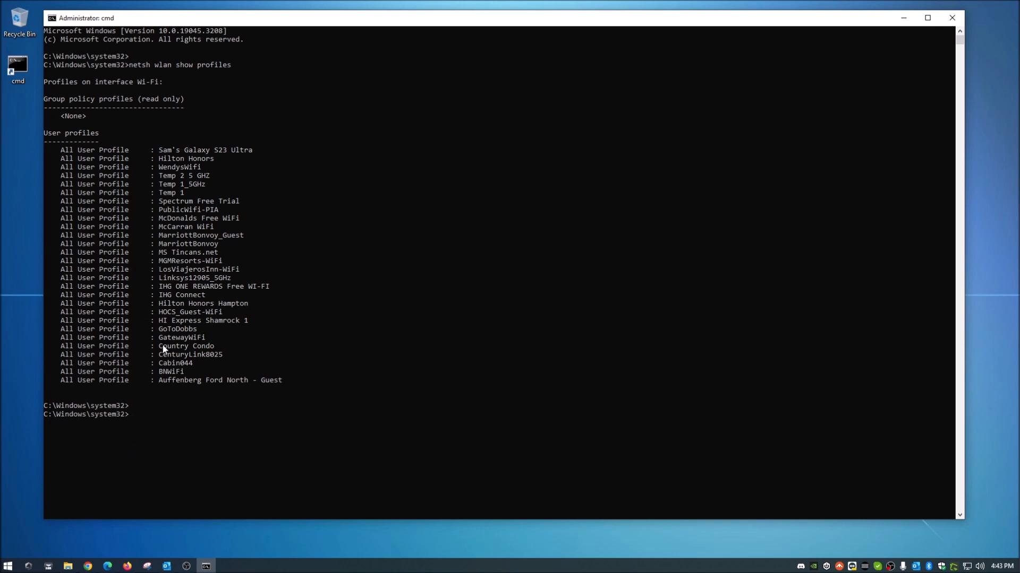
double_click(181, 337)
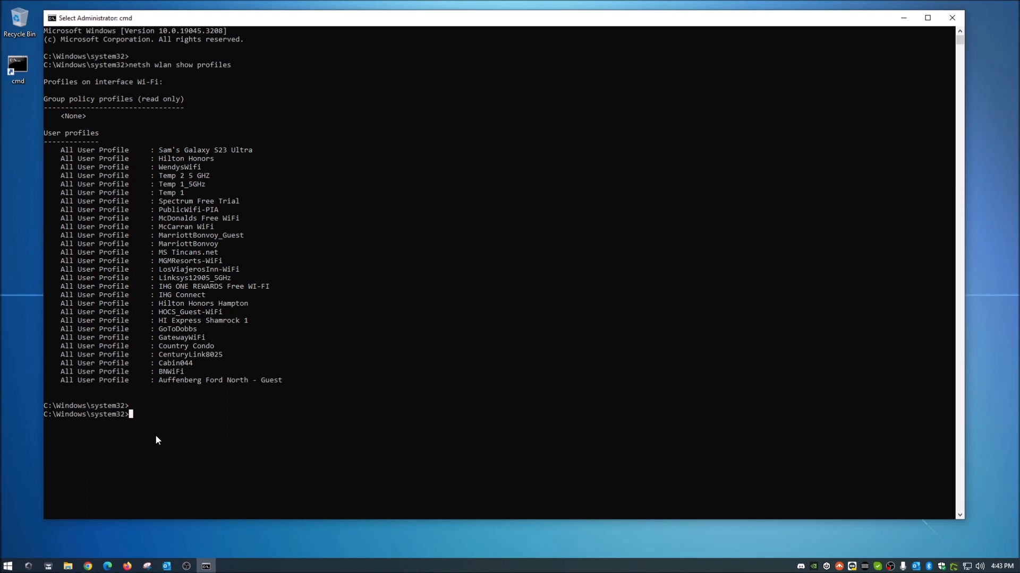
Step: Run netsh wlan delete profile name="GatewayWiFi" to remove that profile
text(ne)
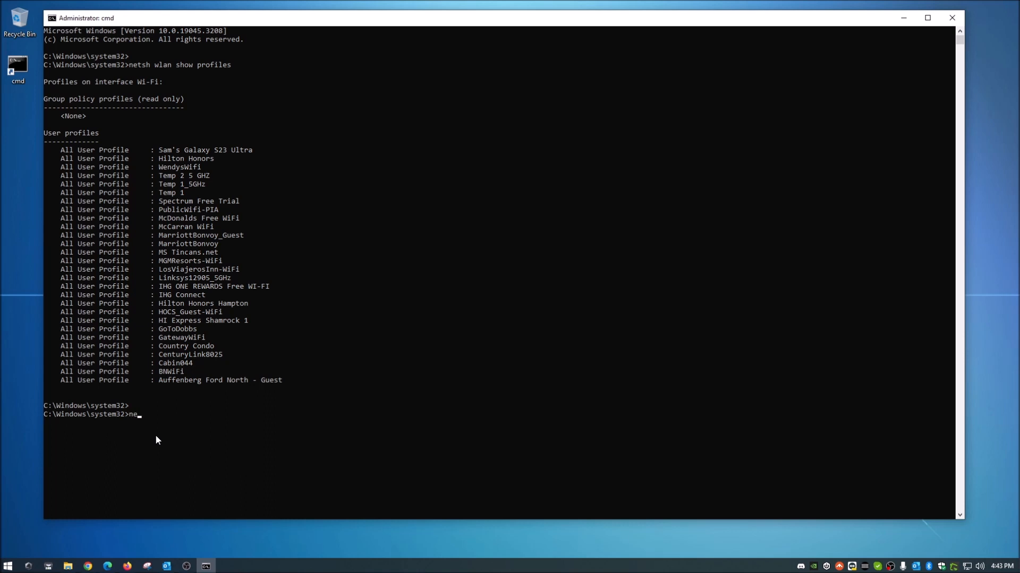
text(tsh)
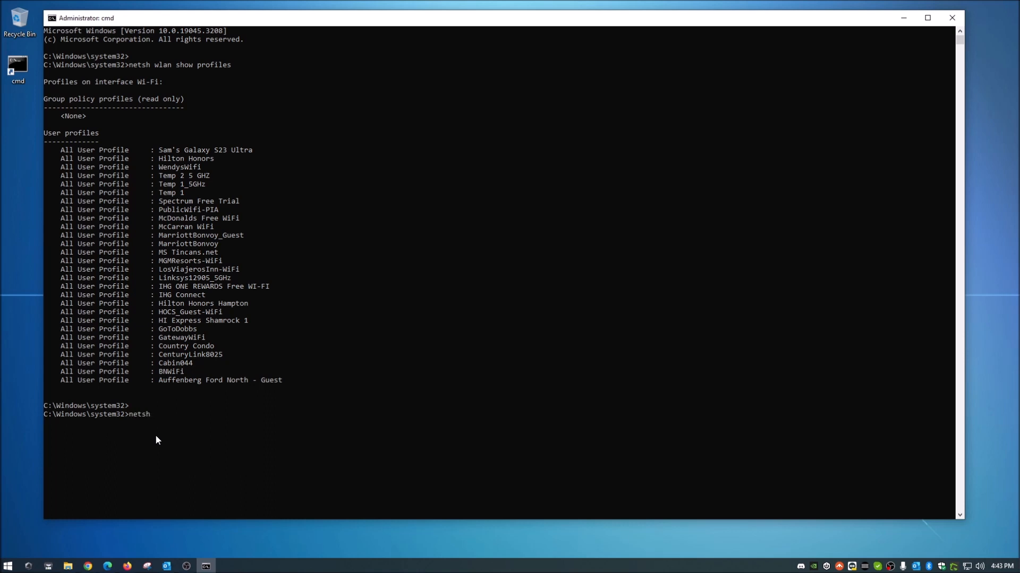
text(wlan)
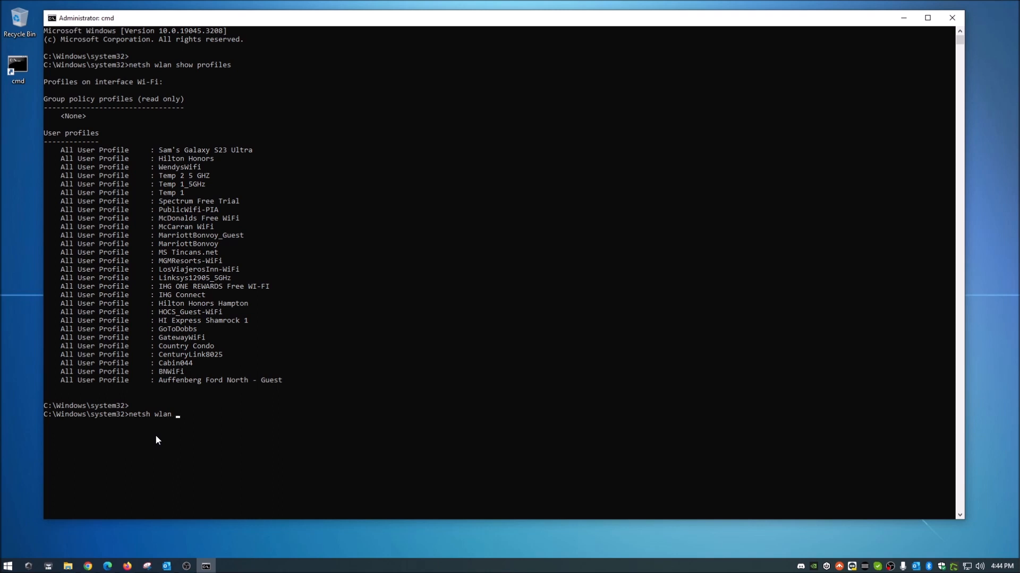
text(delete)
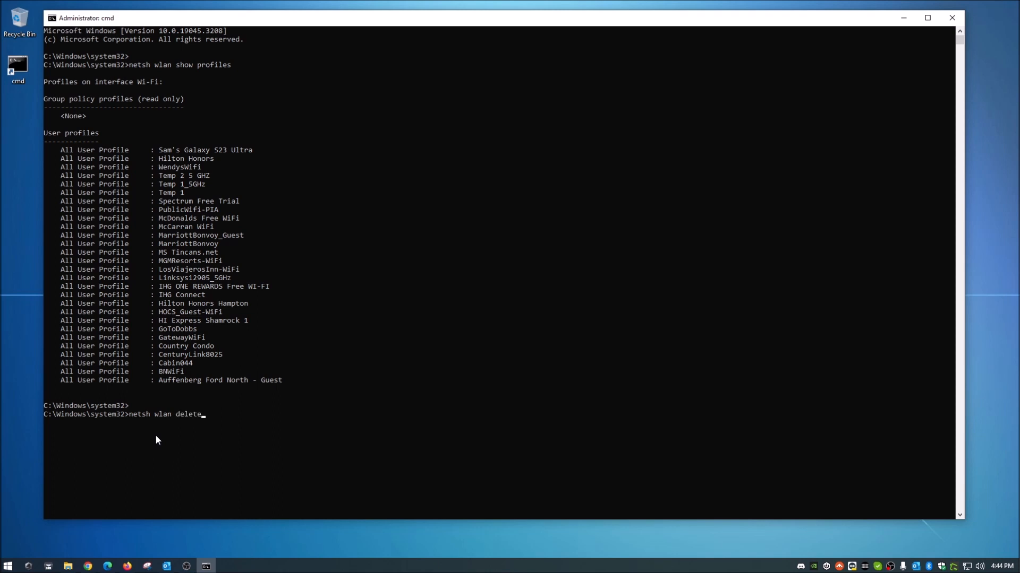
text(pro)
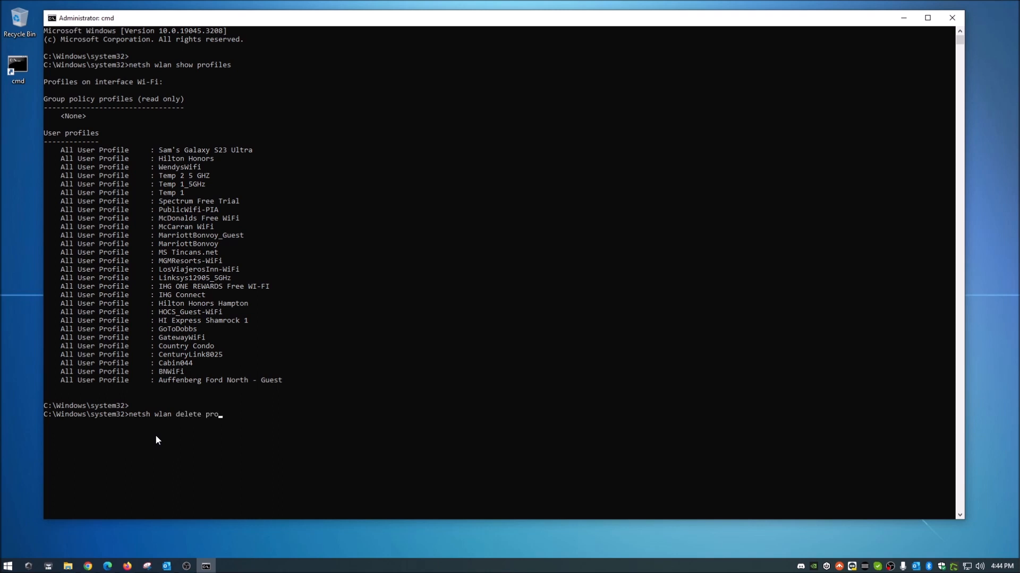
text(file)
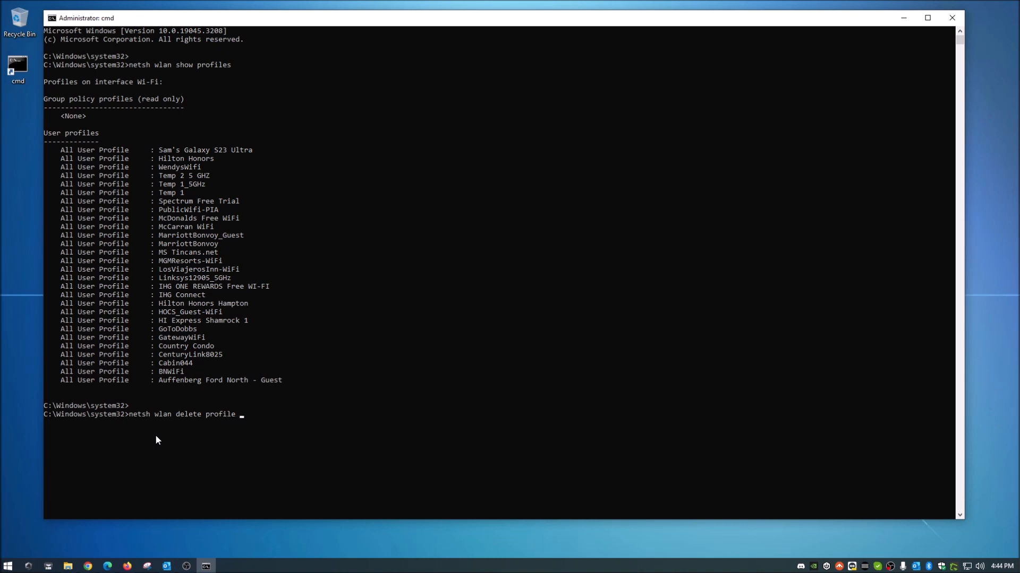
text(name=)
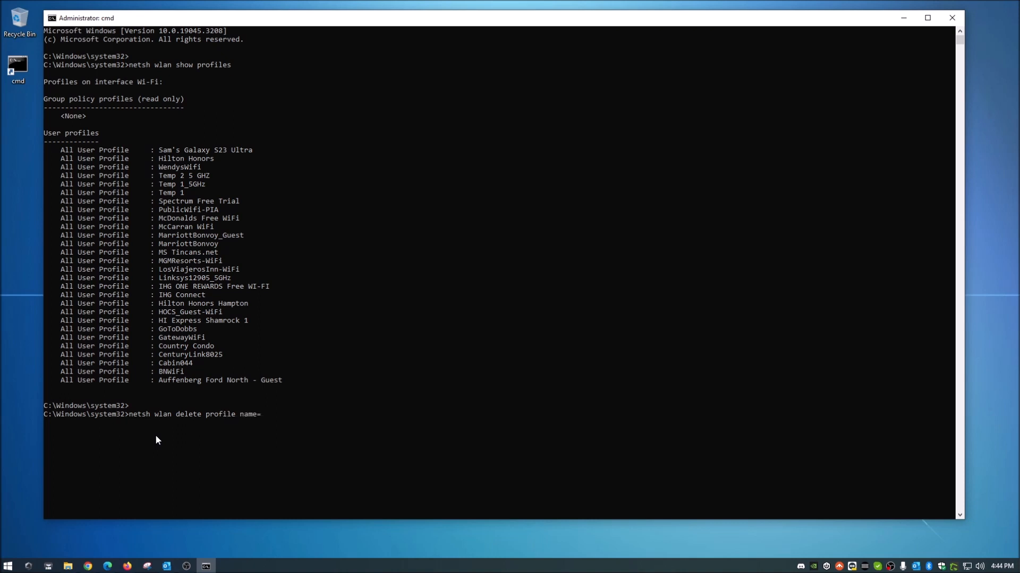
text(")
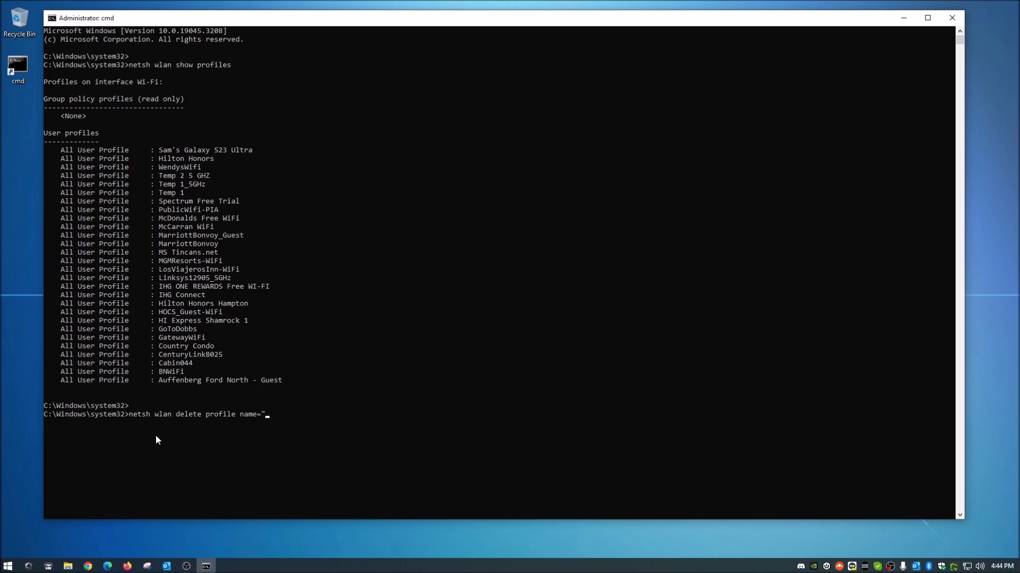
mouse_move(173, 383)
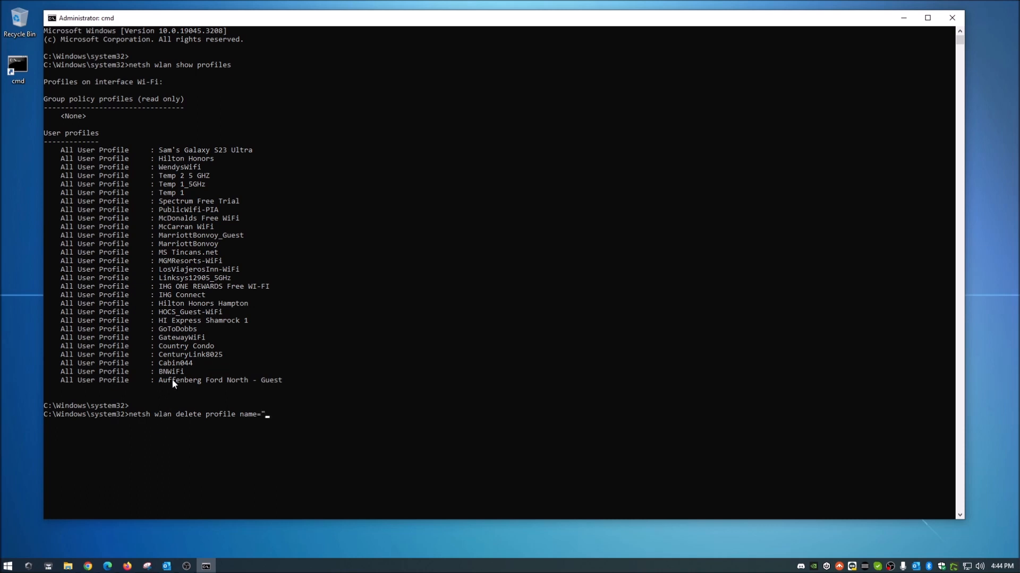
mouse_move(298, 423)
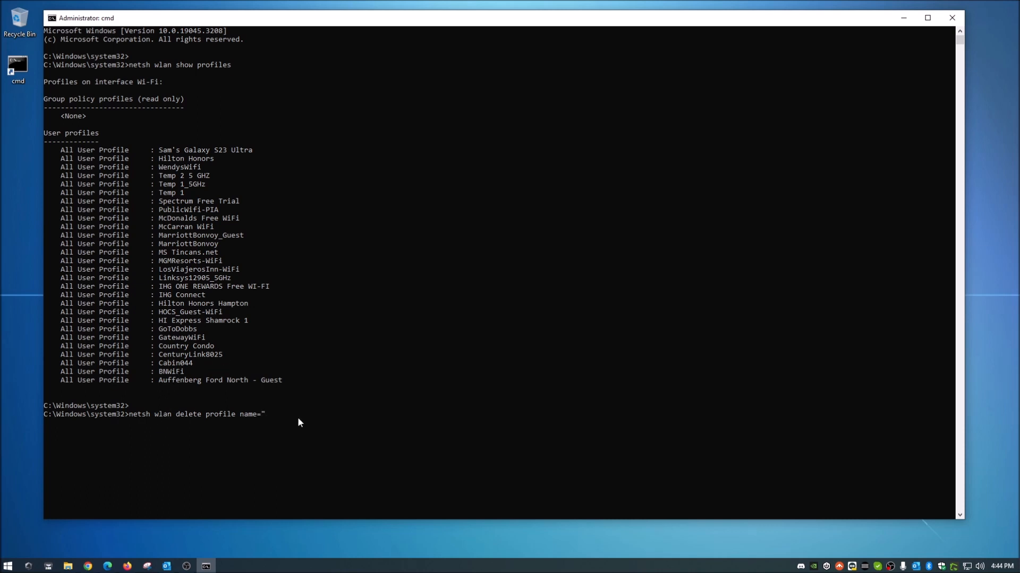
text(Gate)
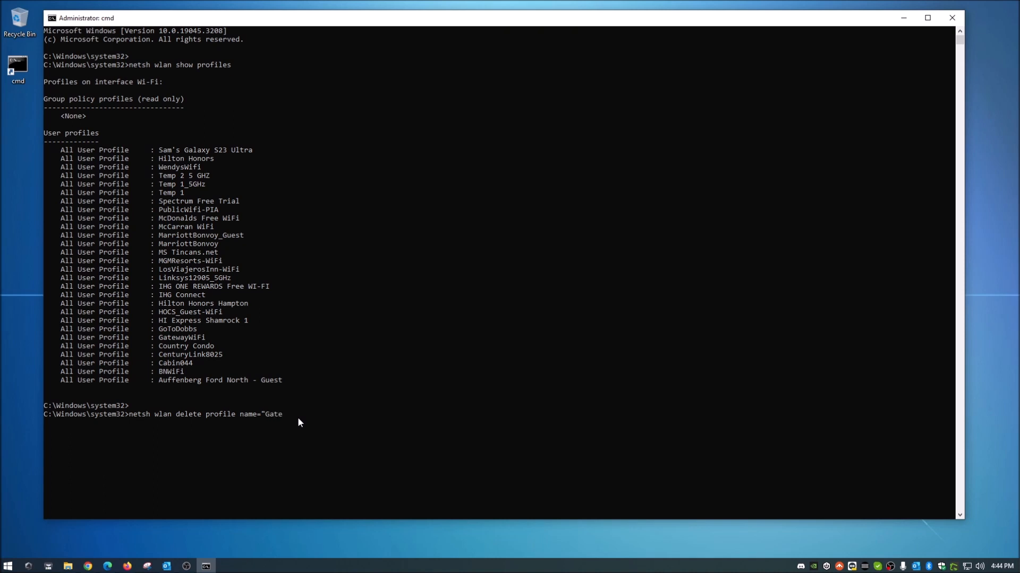
text(wayW)
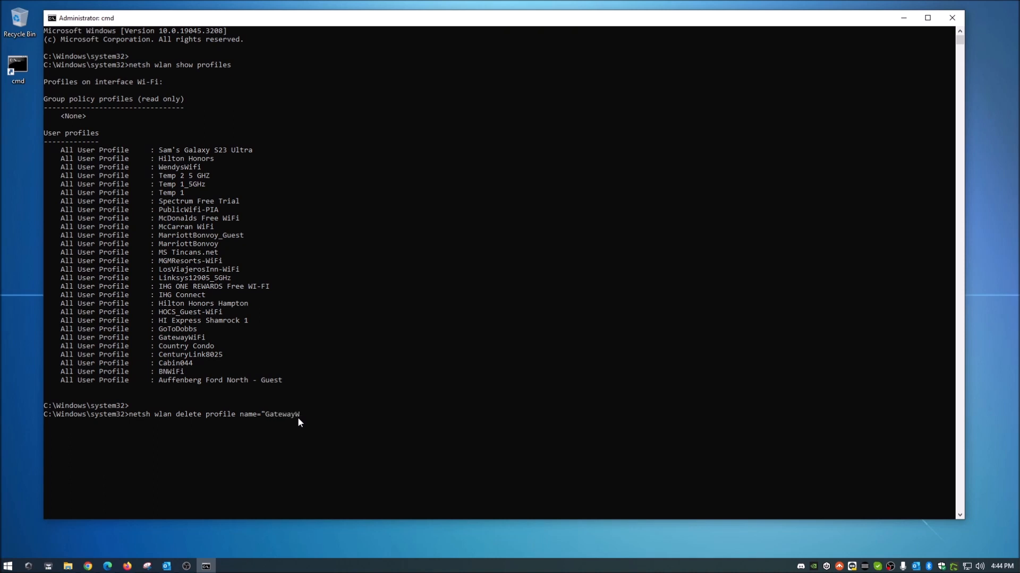
text(iF)
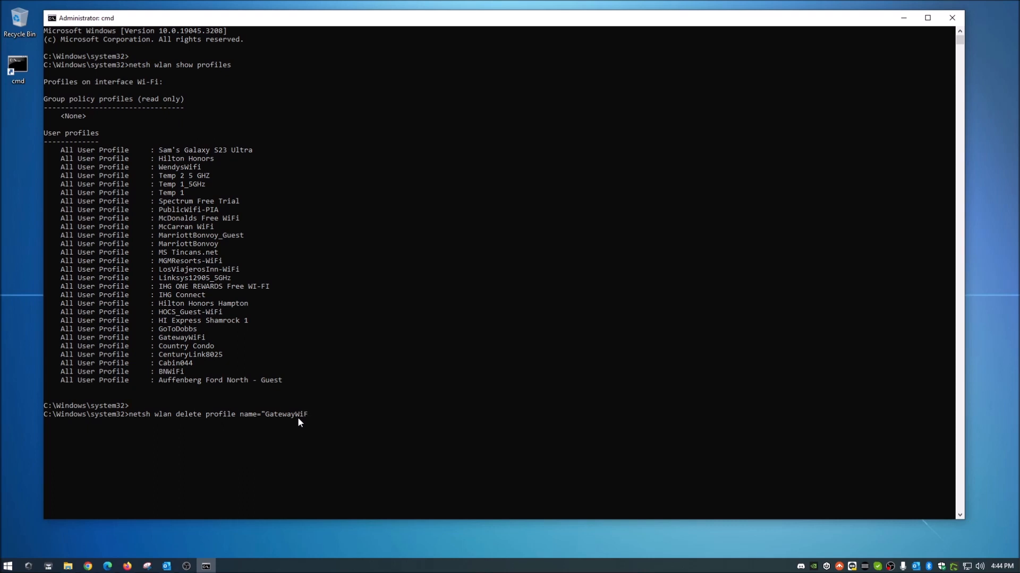
text(")
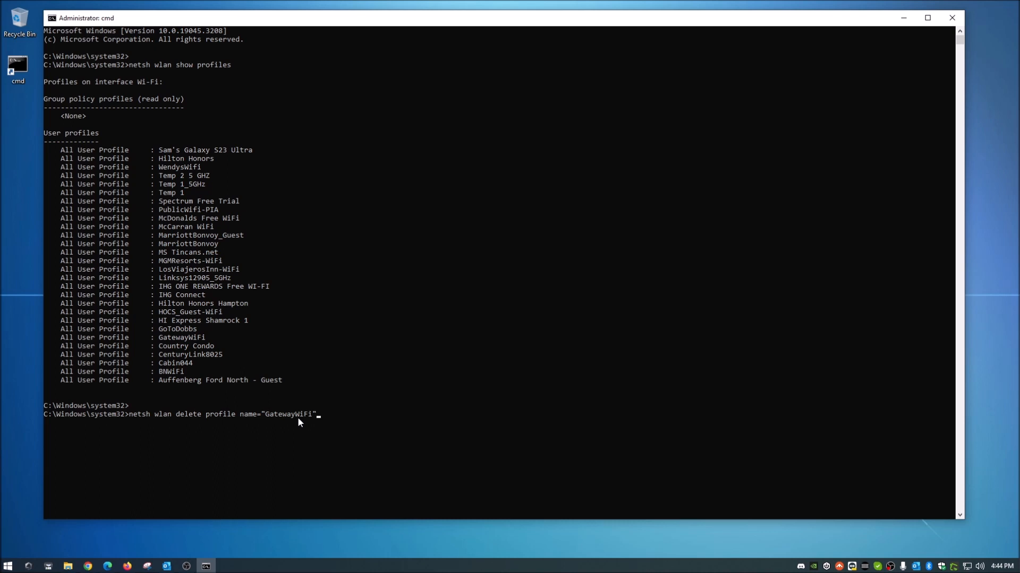
key(Return)
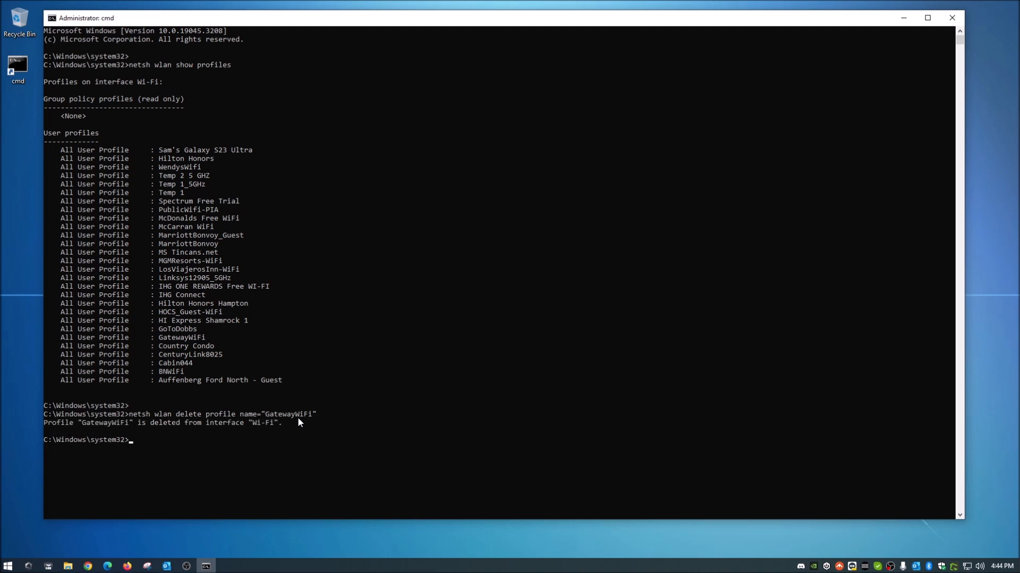
mouse_move(108, 429)
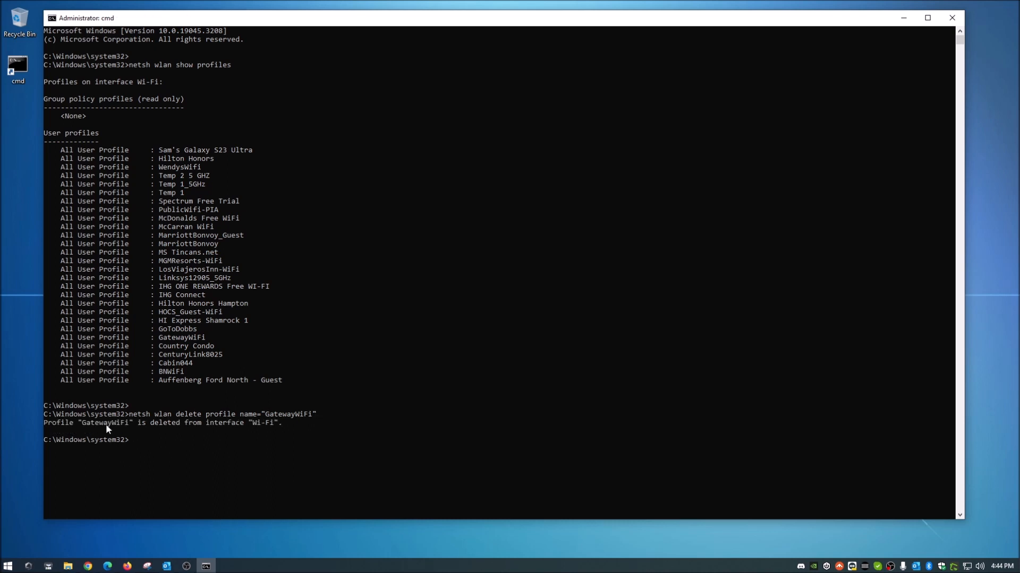
mouse_move(254, 429)
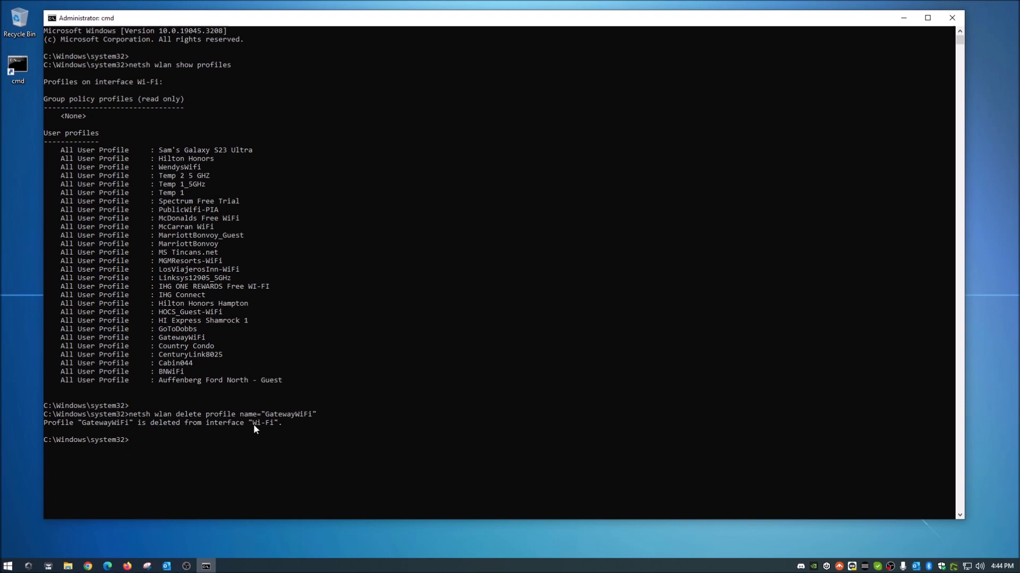
mouse_move(421, 296)
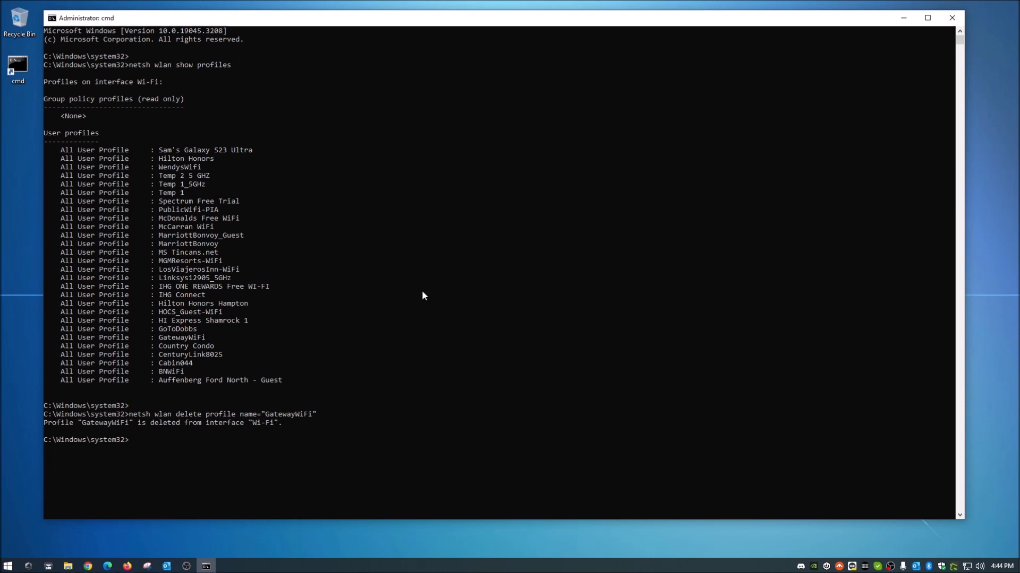
Step: Rerun netsh wlan show profiles and select GatewayWiFi in the earlier output for comparison
text(netsh wlan show profiles)
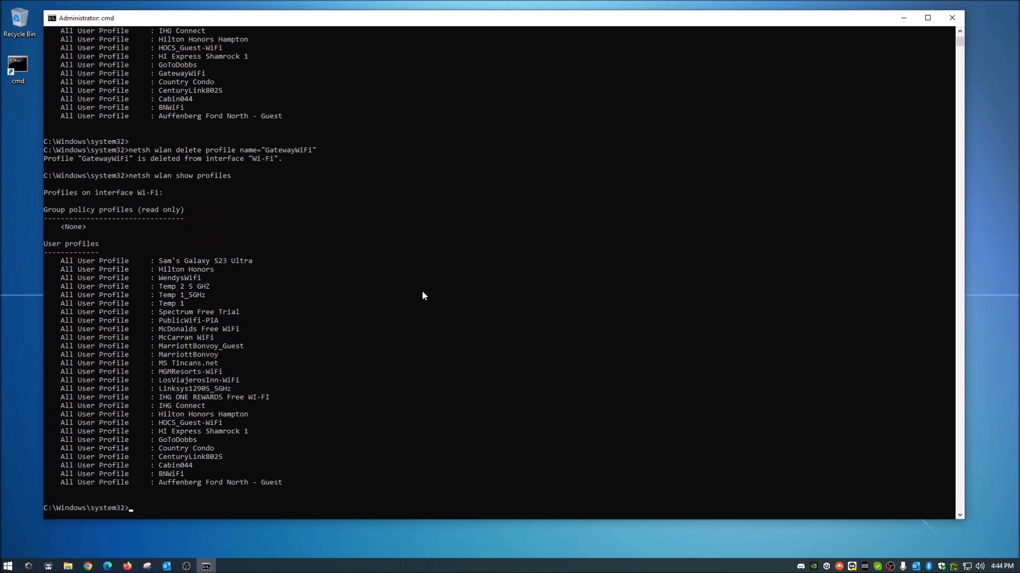
mouse_move(228, 364)
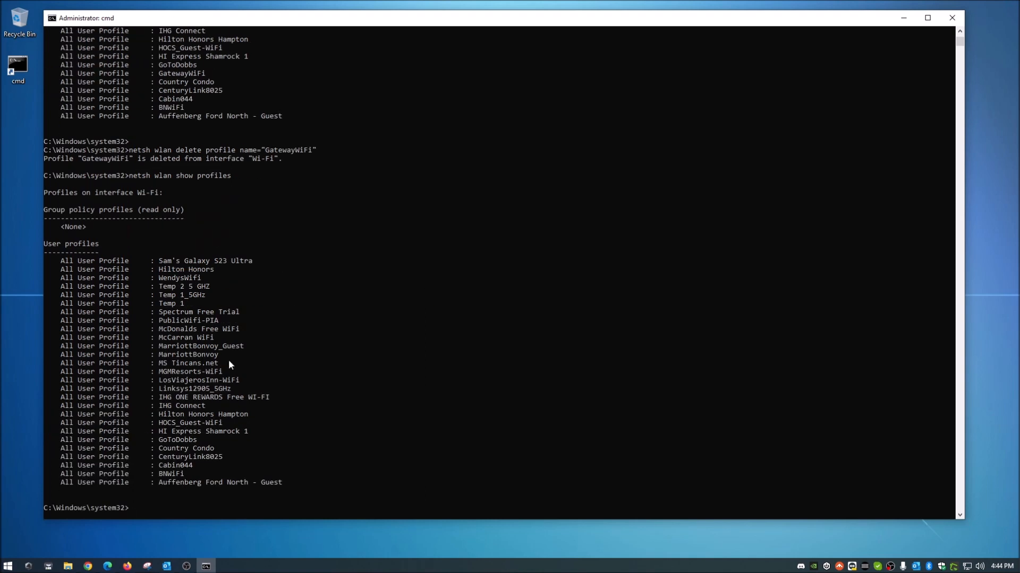
mouse_move(164, 499)
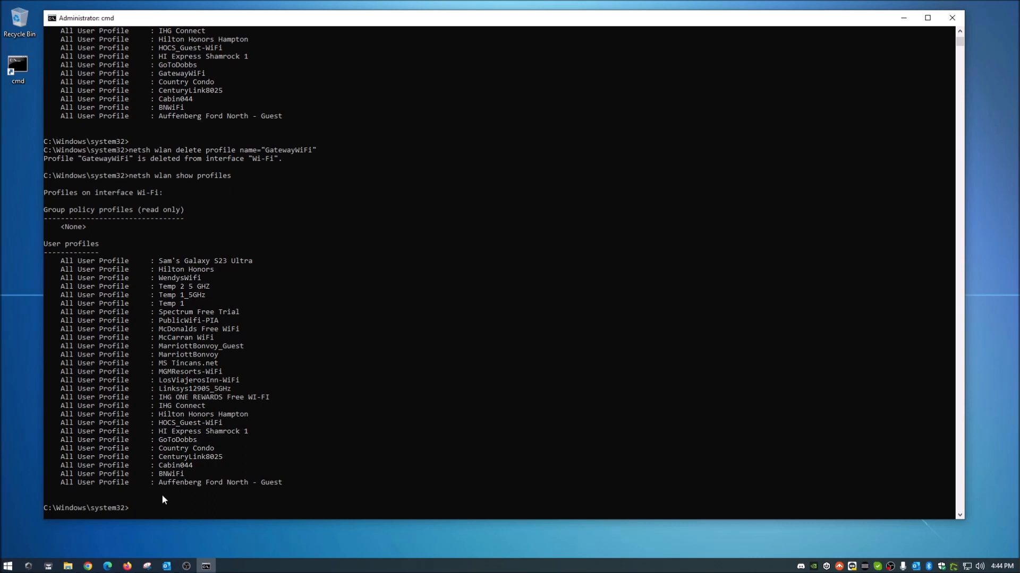
double_click(183, 74)
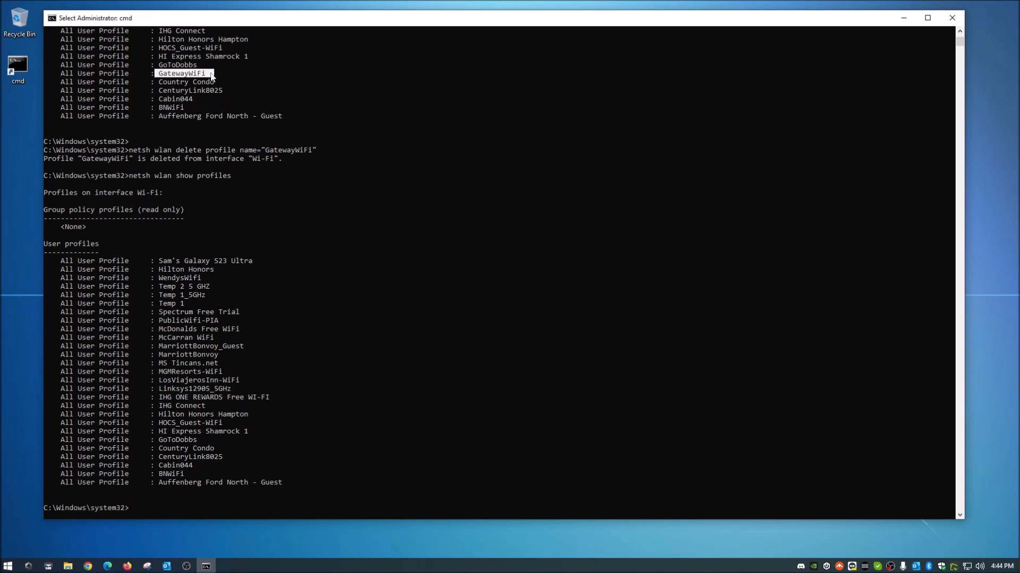
mouse_move(167, 491)
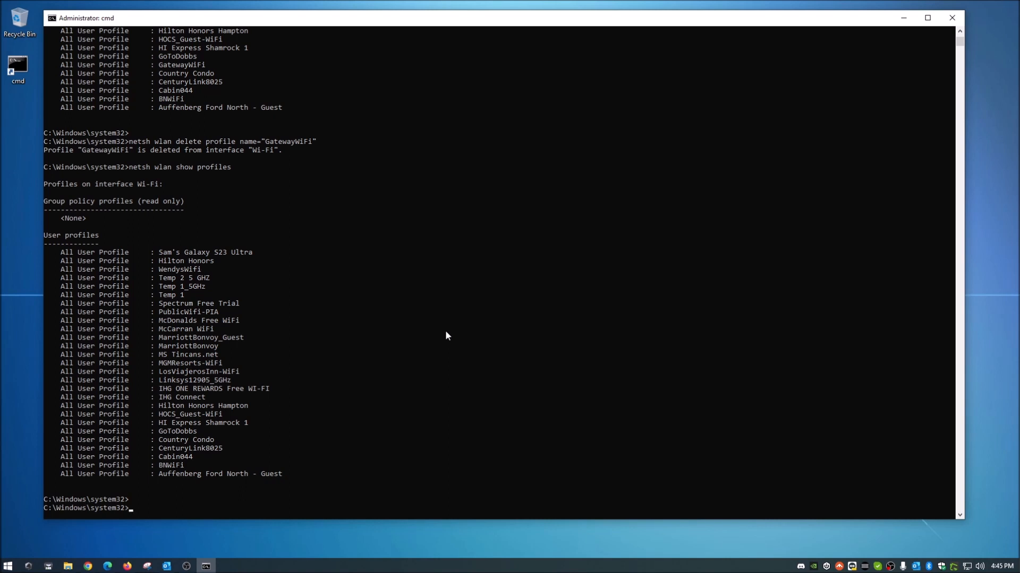
Step: Recall the delete command, swap the name to "Cabin044" and run netsh wlan delete profile name="Cabin044"
text(netsh wlan show profiles)
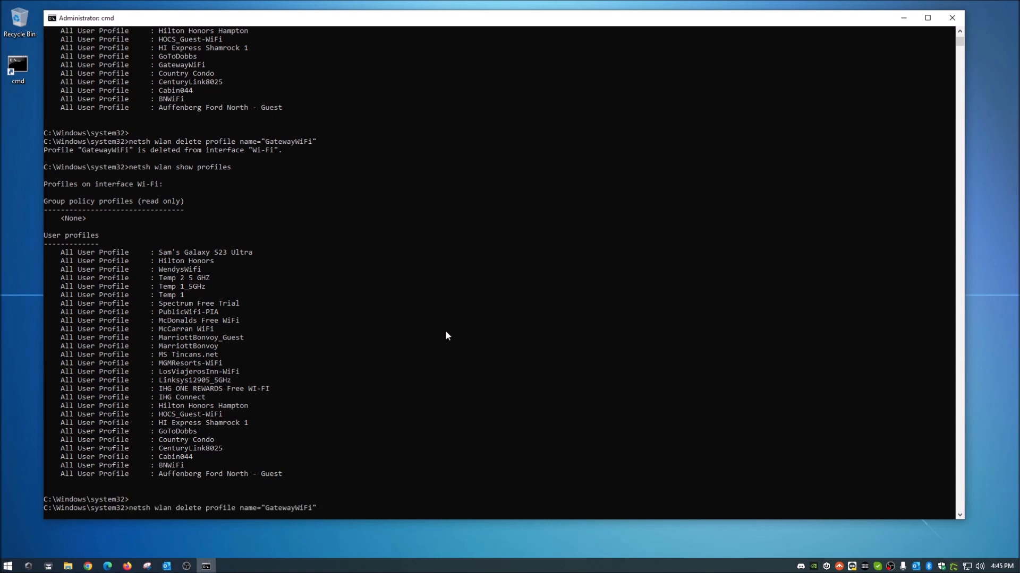
mouse_move(350, 468)
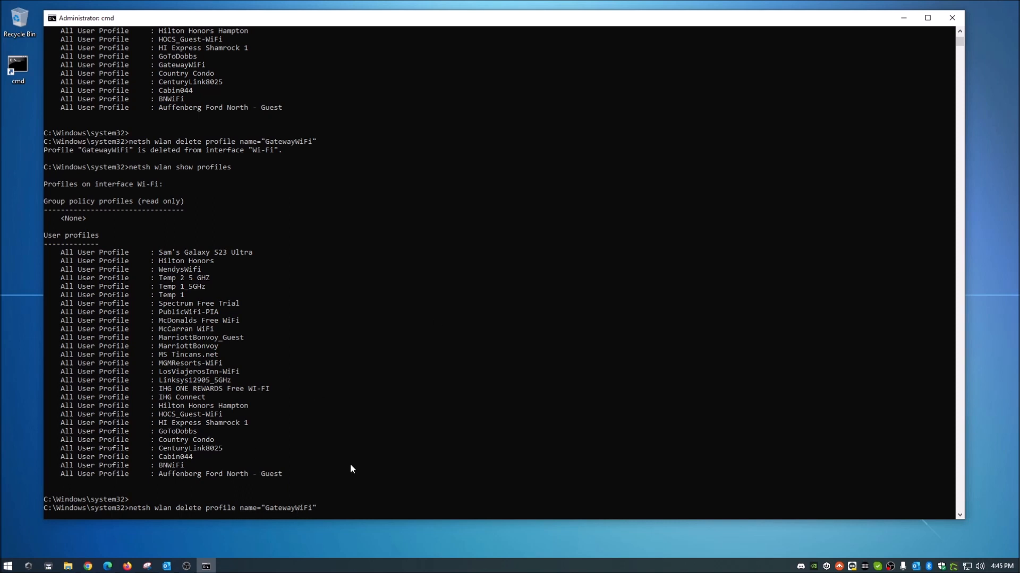
mouse_move(369, 396)
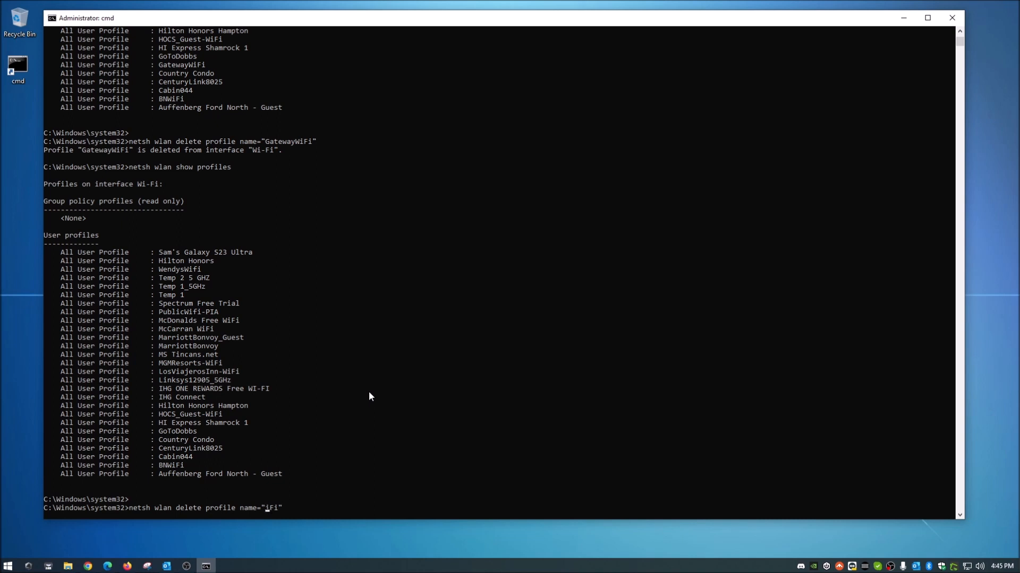
key(Backspace)
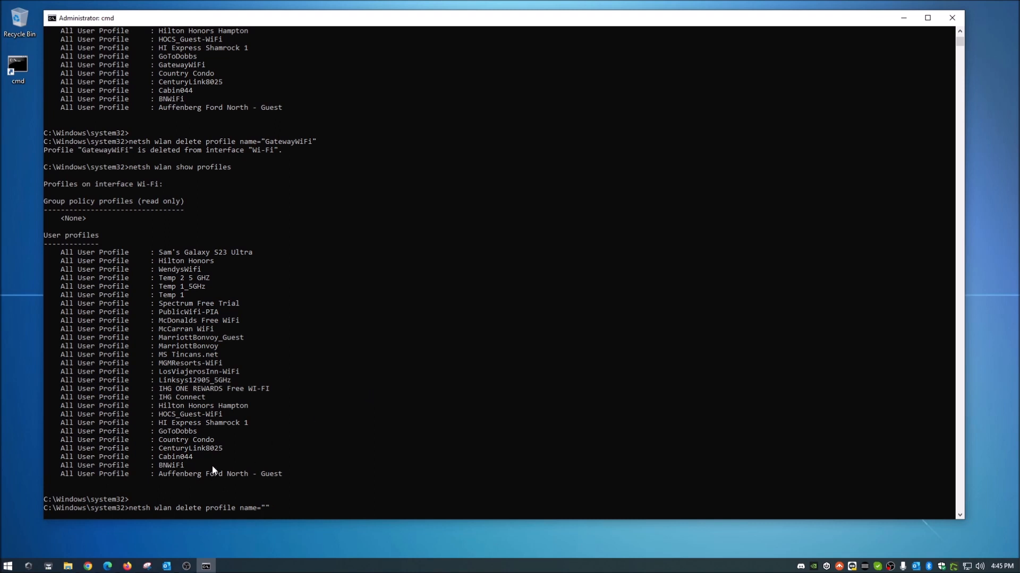
mouse_move(355, 455)
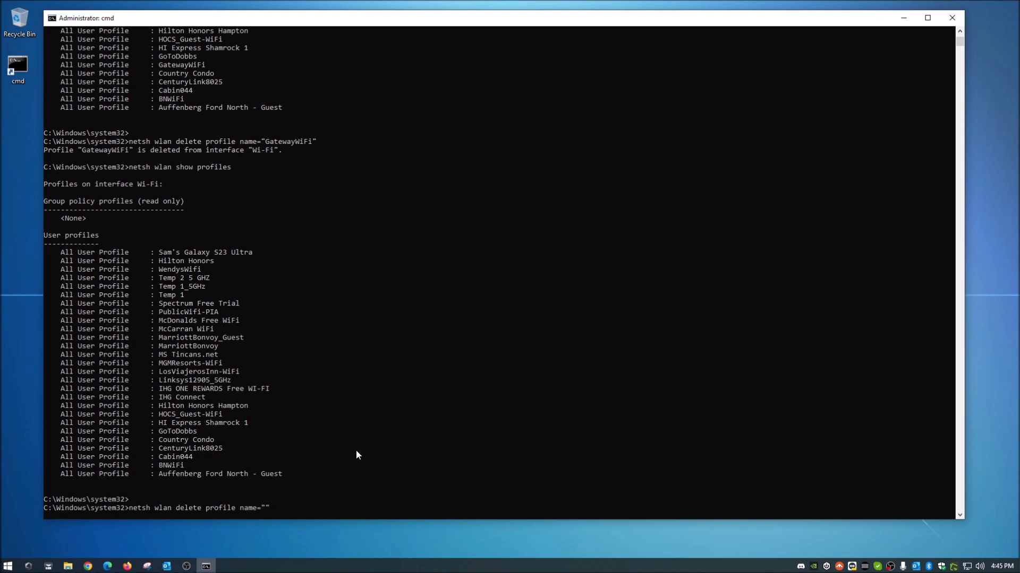
text(Cabin)
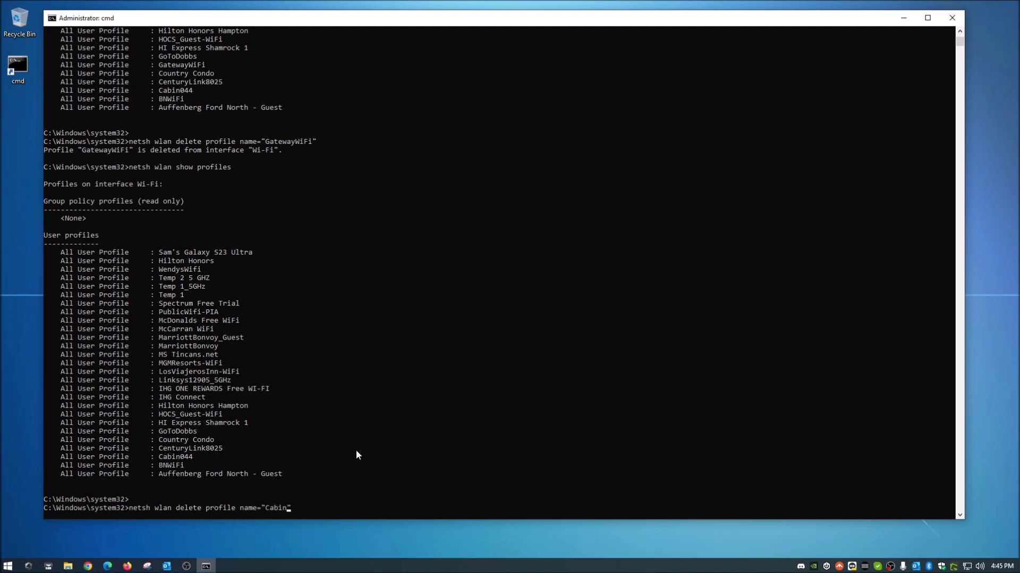
text(044")
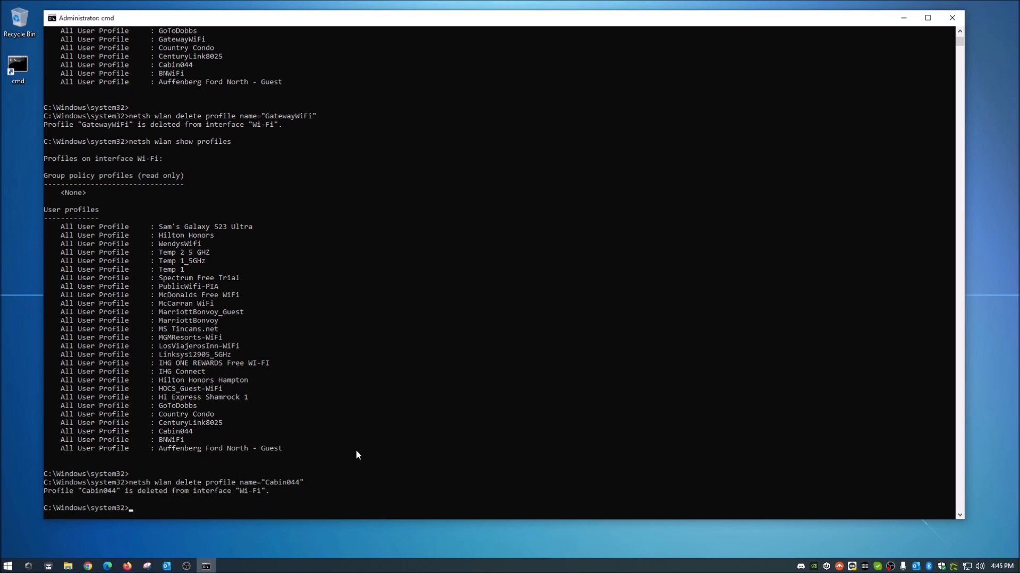
text(netsh wlan delete profile name="Cabin044")
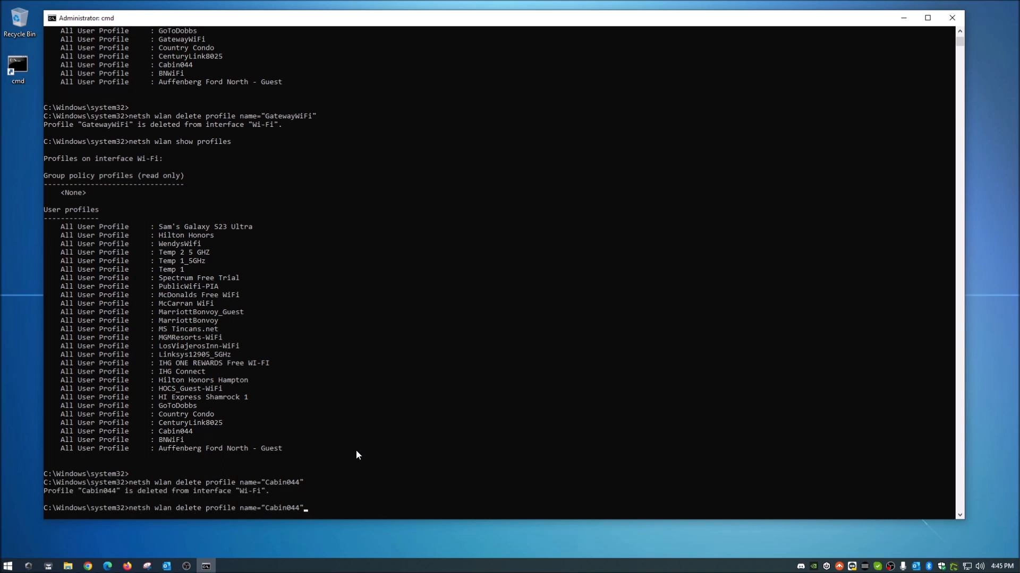
Step: Rerun netsh wlan show profiles, confirming Cabin044 is gone, and return to a fresh prompt
text(netsh wlan show profiles)
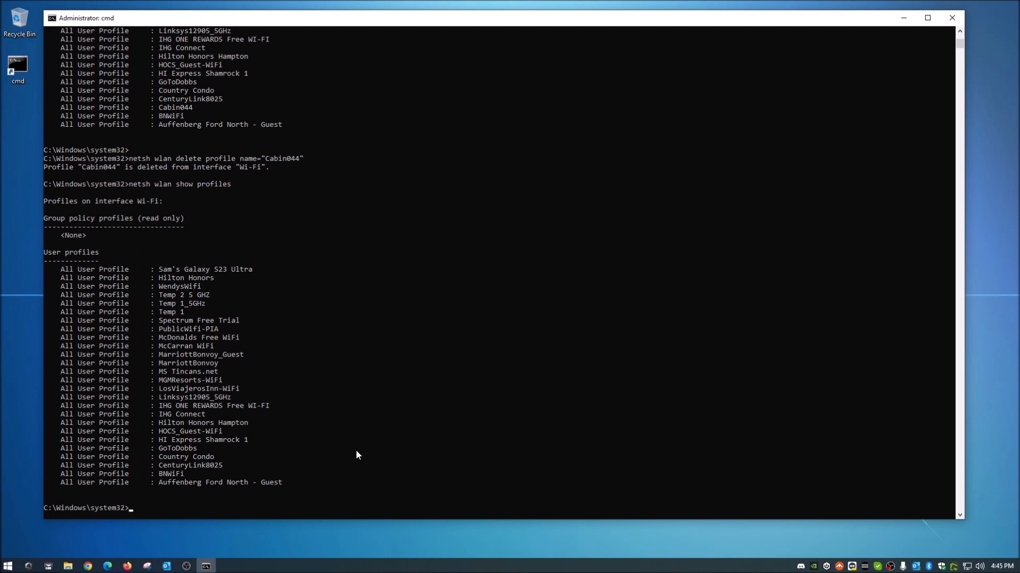
mouse_move(372, 422)
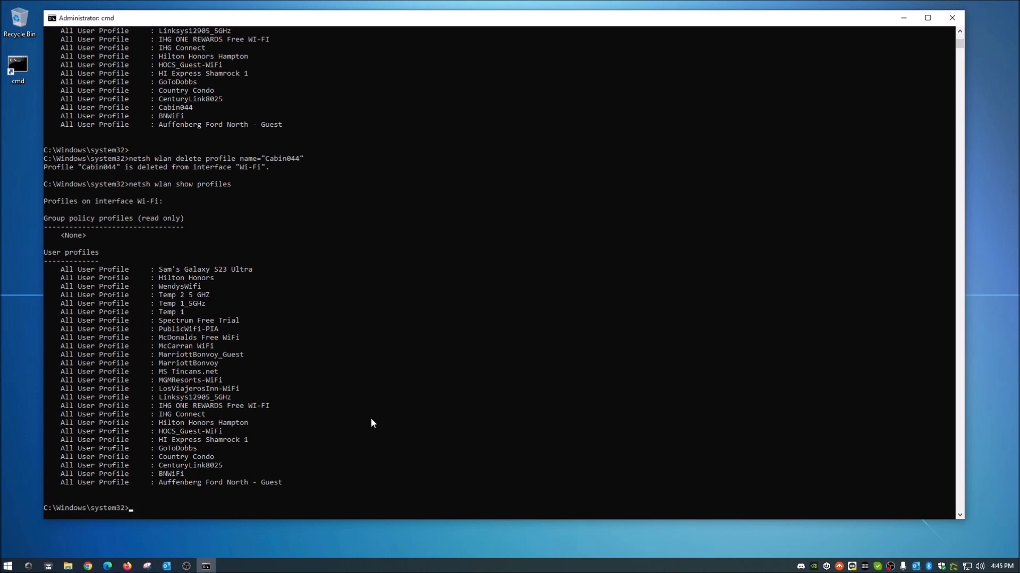
mouse_move(454, 293)
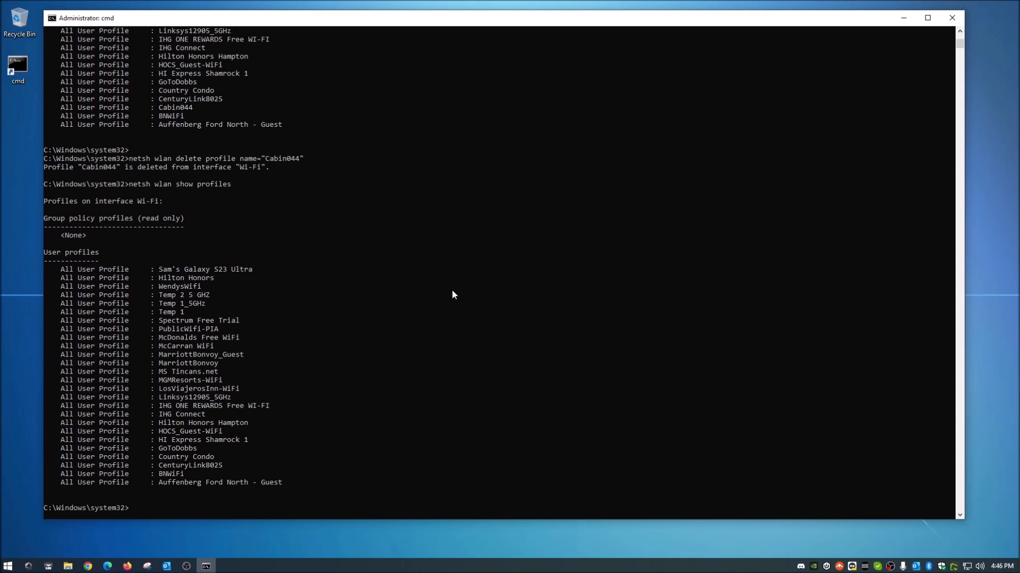
mouse_move(454, 286)
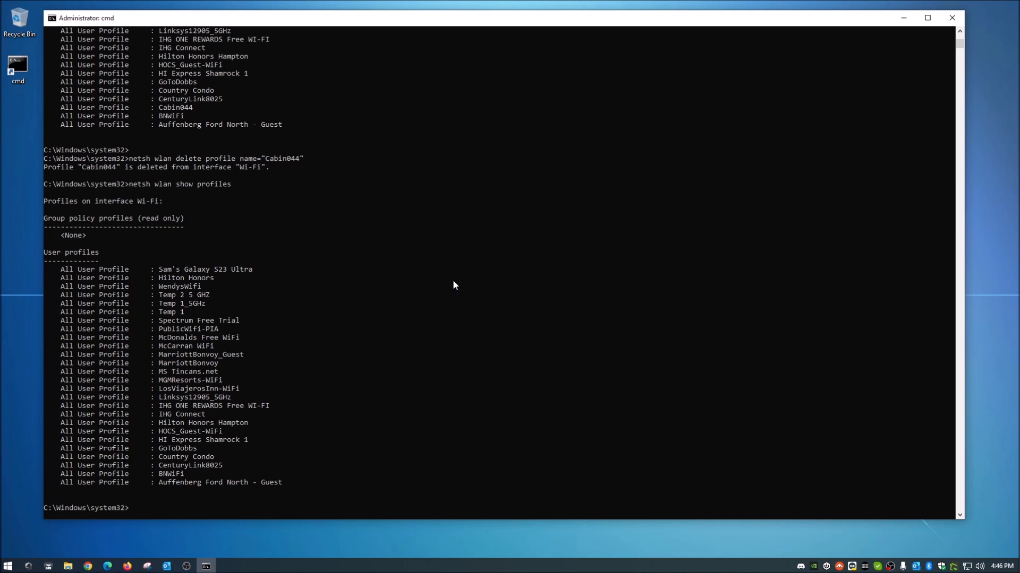
mouse_move(173, 504)
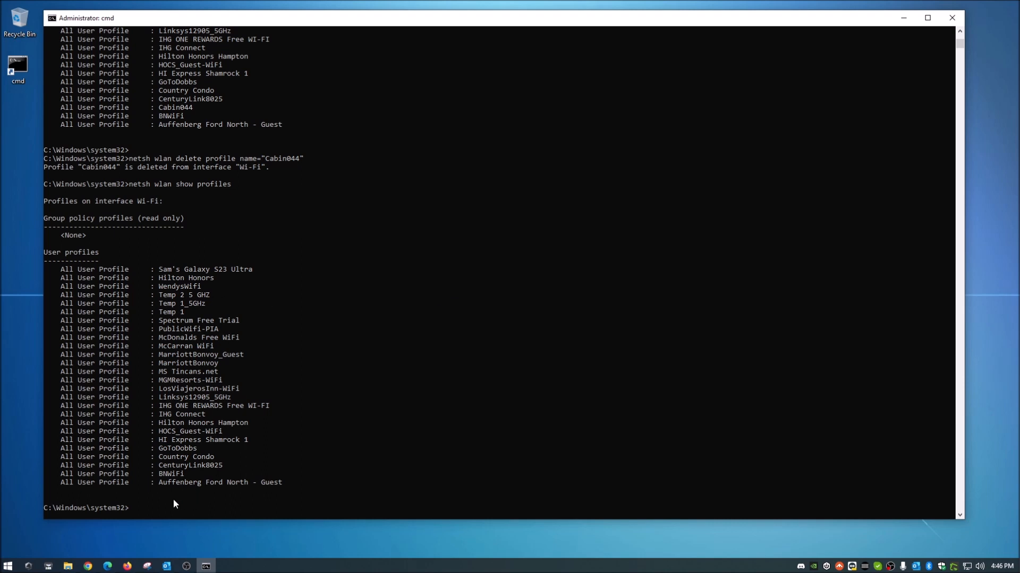
mouse_move(132, 514)
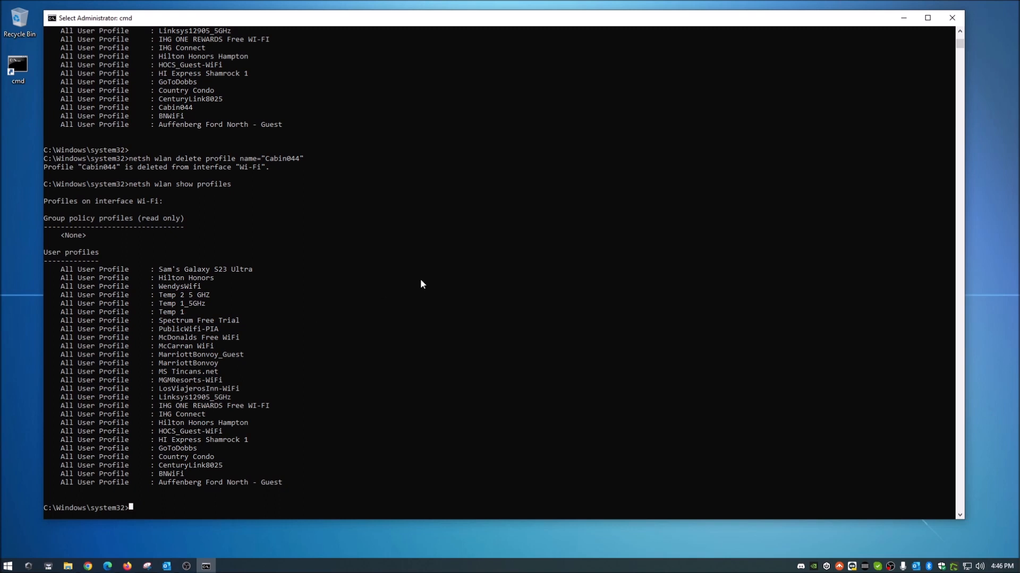
key(Return)
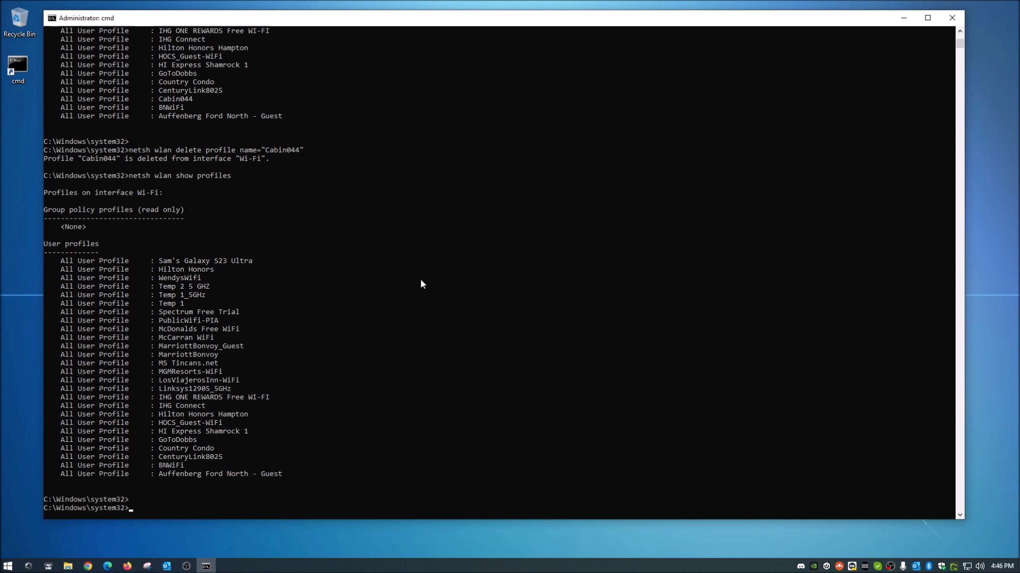
Step: Enter netsh wlan delete profile name=* i=* at the prompt, fixing the netysh typo, without running it
text(netysh)
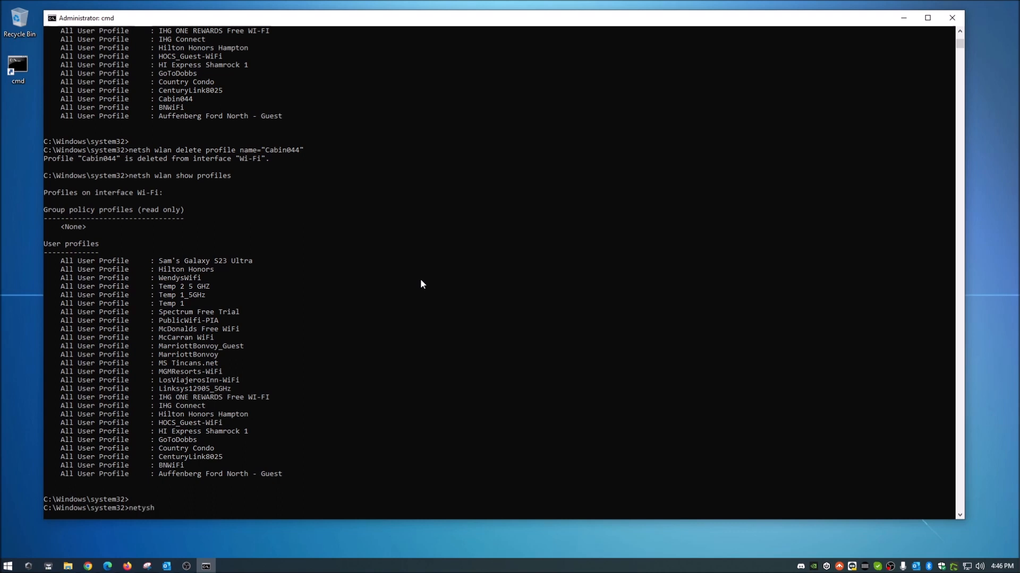
key(Backspace)
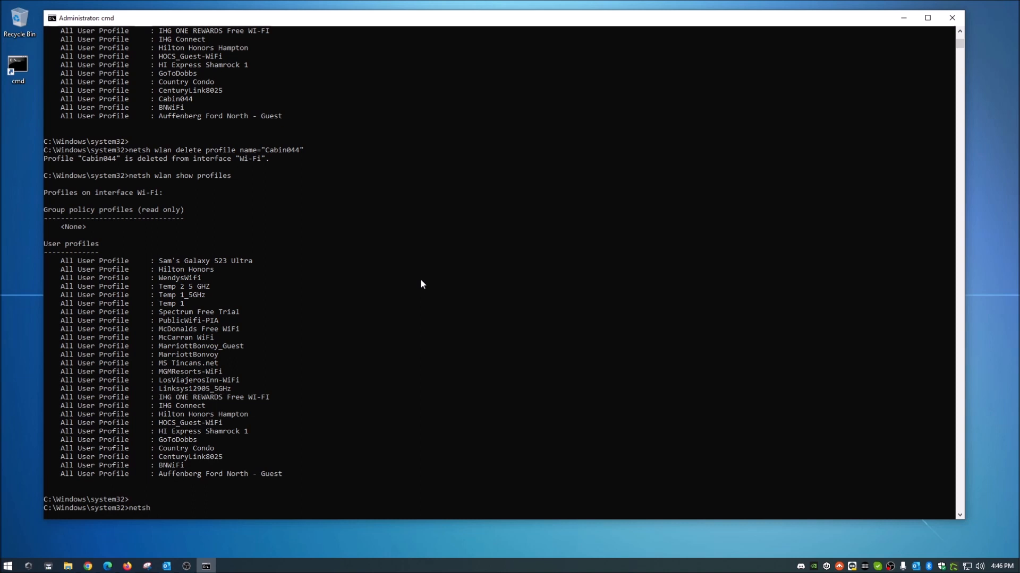
text(wlan)
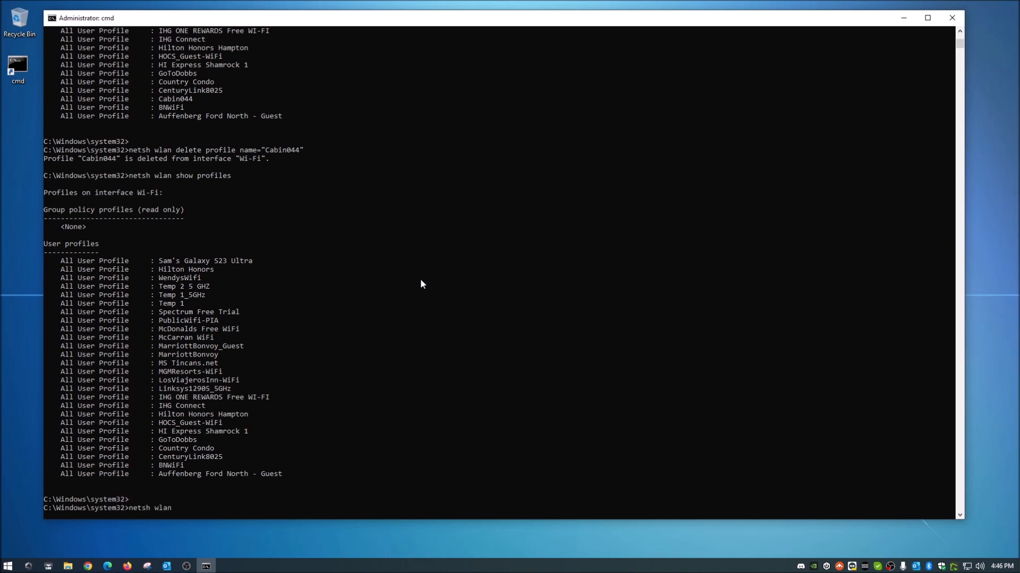
text(delet)
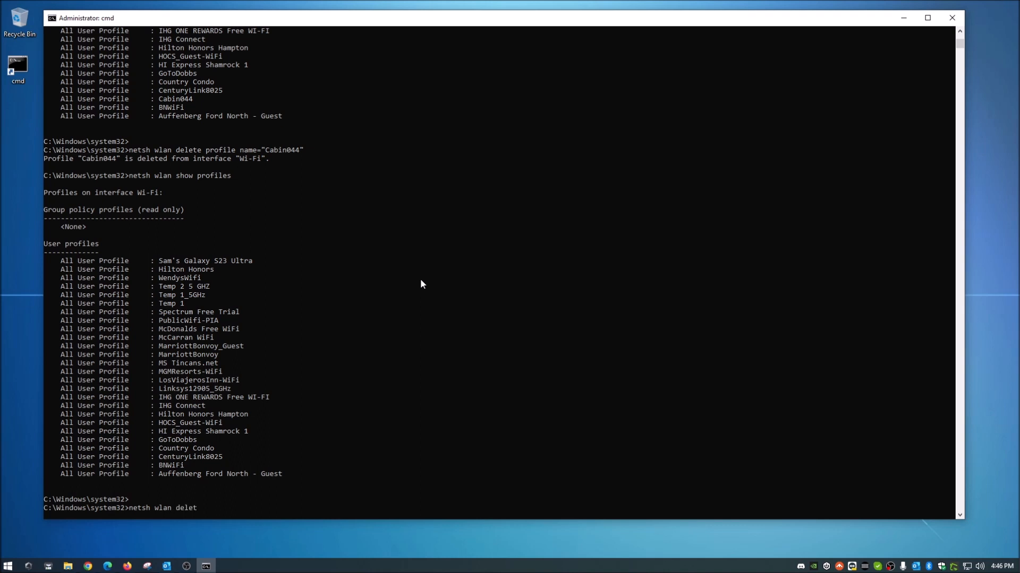
text(e)
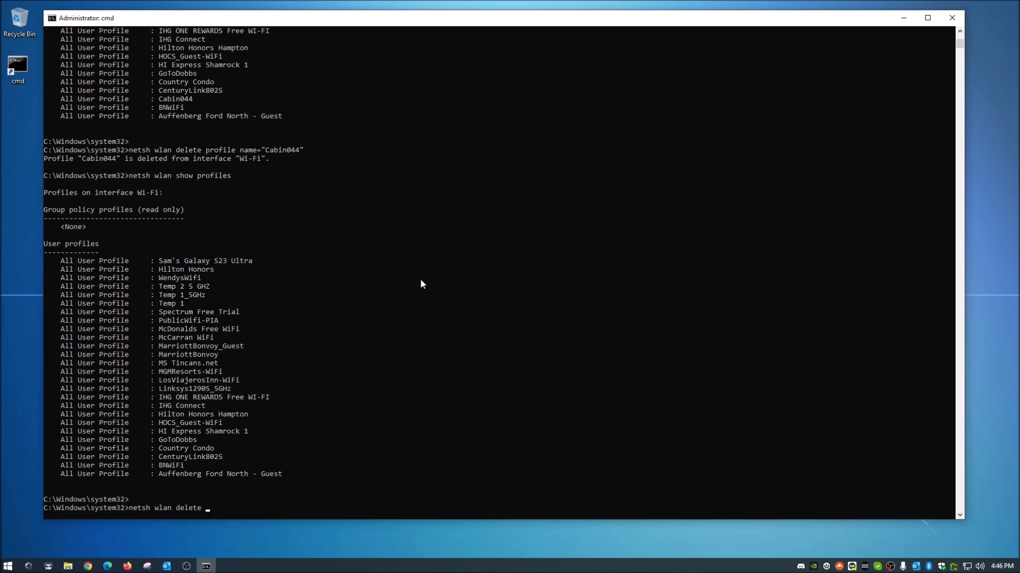
text(profile)
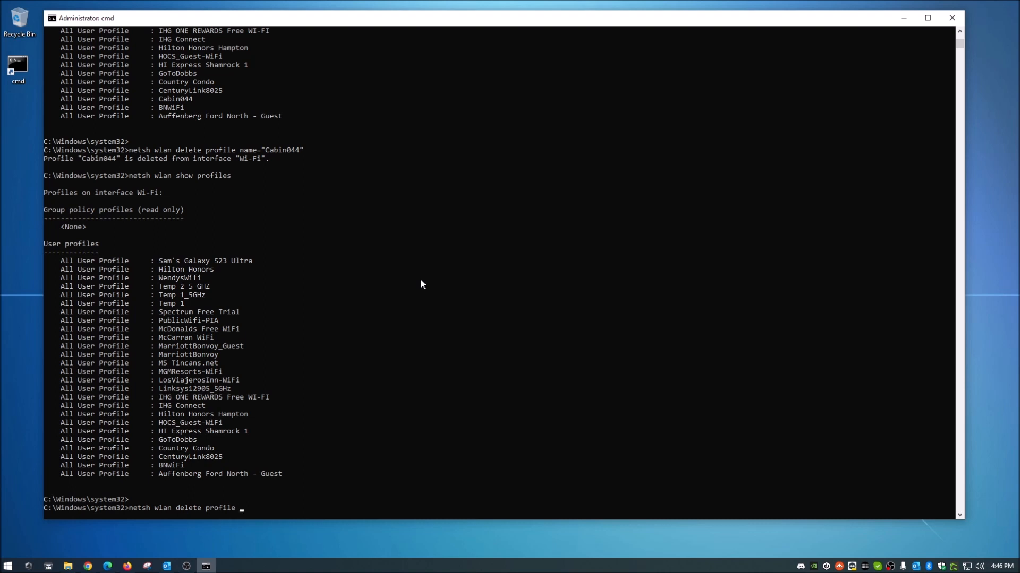
text(name)
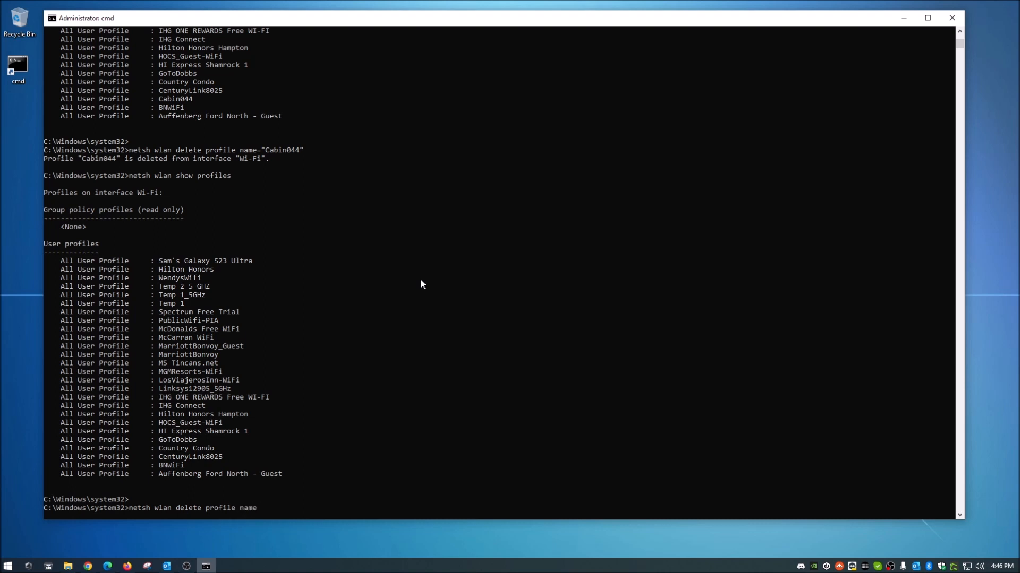
text(=)
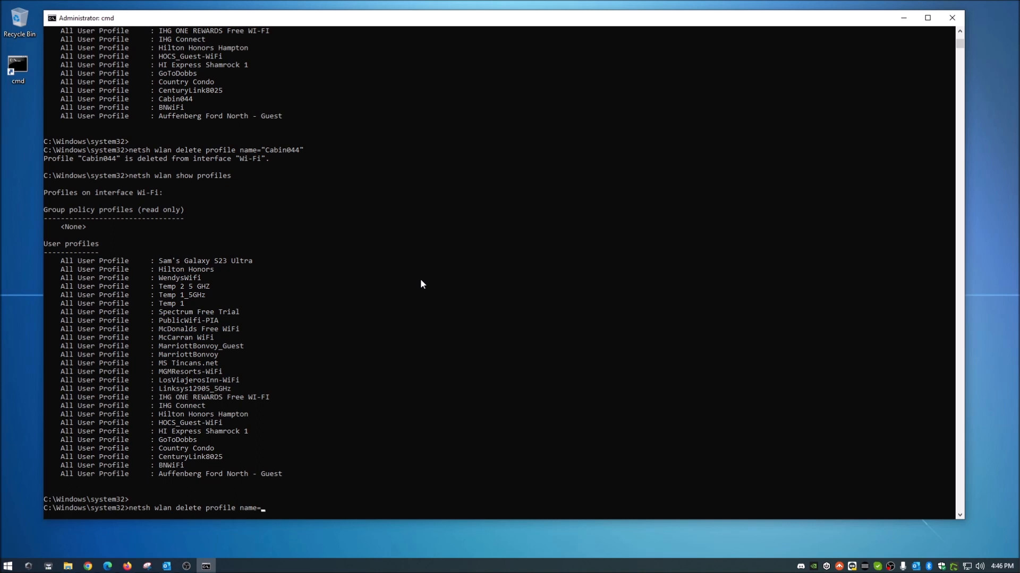
text(*)
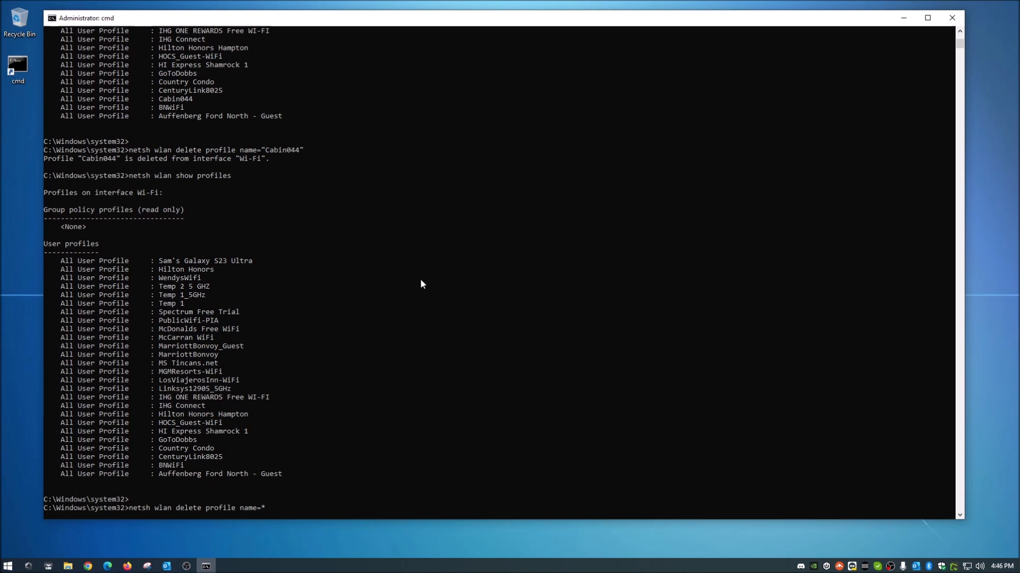
text(i)
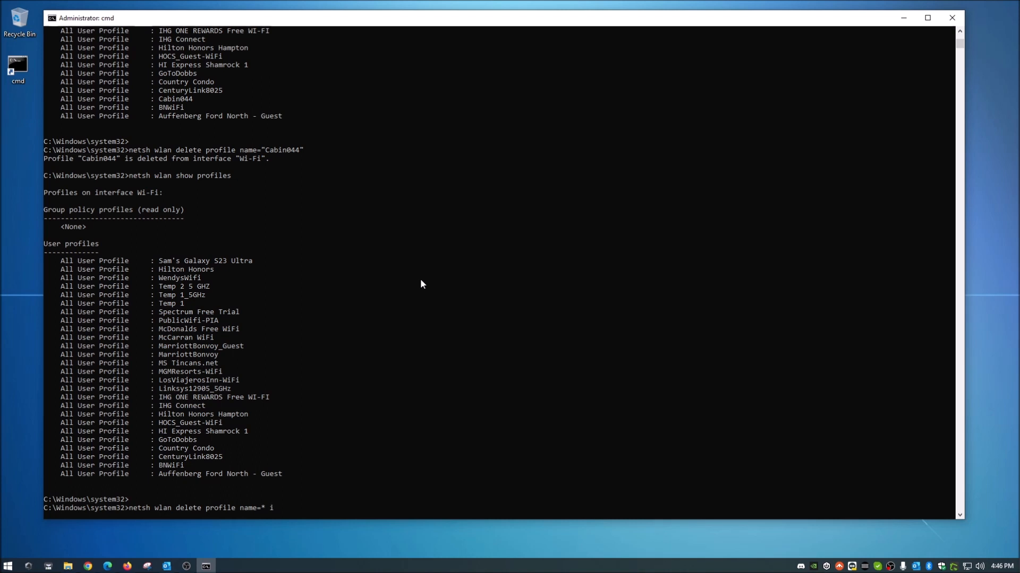
text(=)
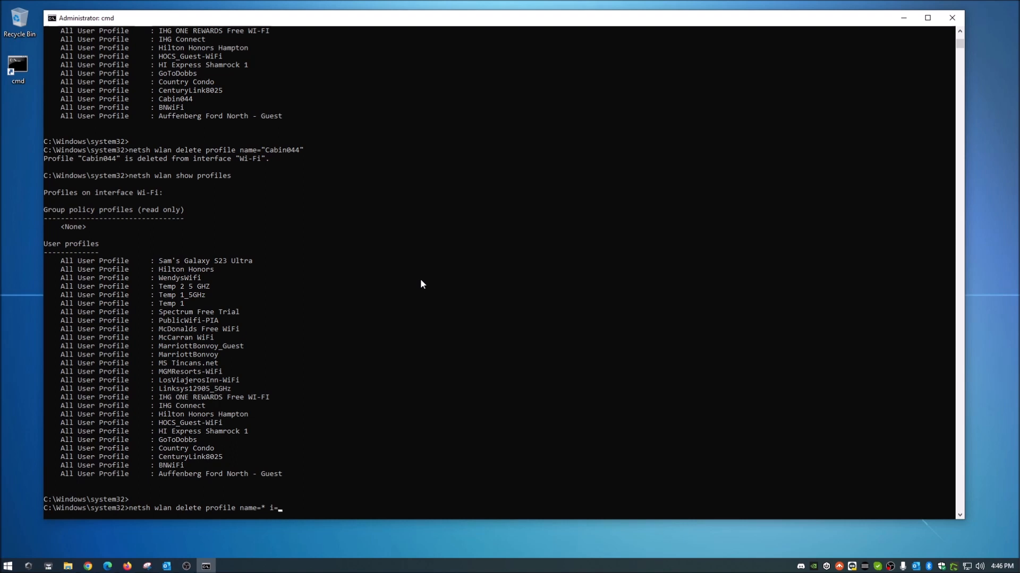
text(*)
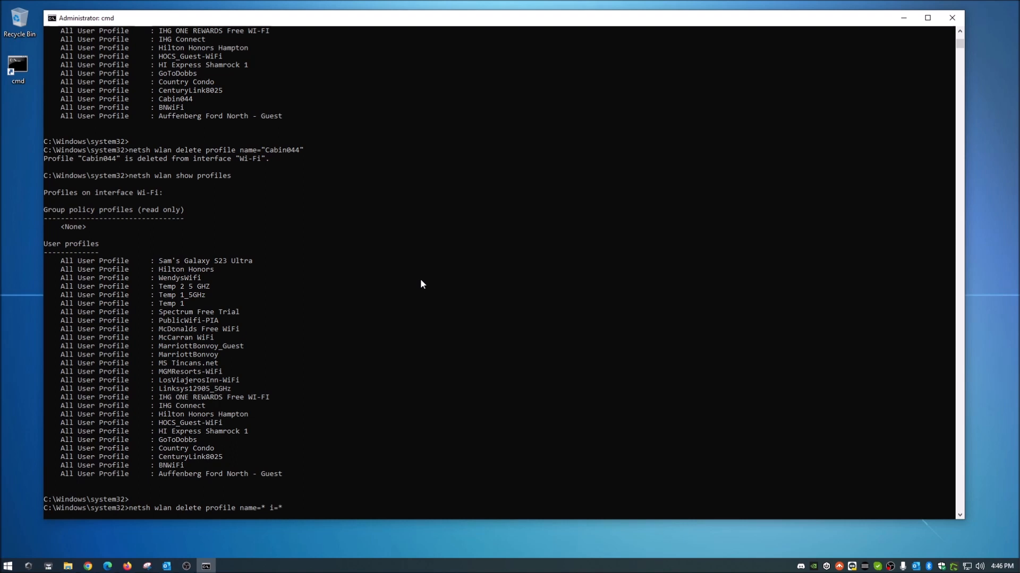
mouse_move(277, 516)
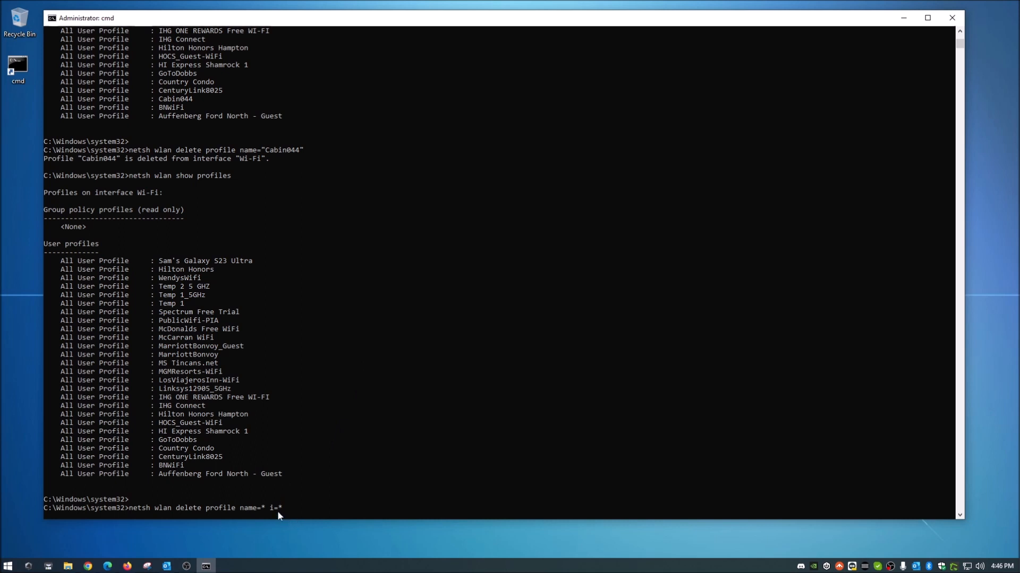
mouse_move(483, 355)
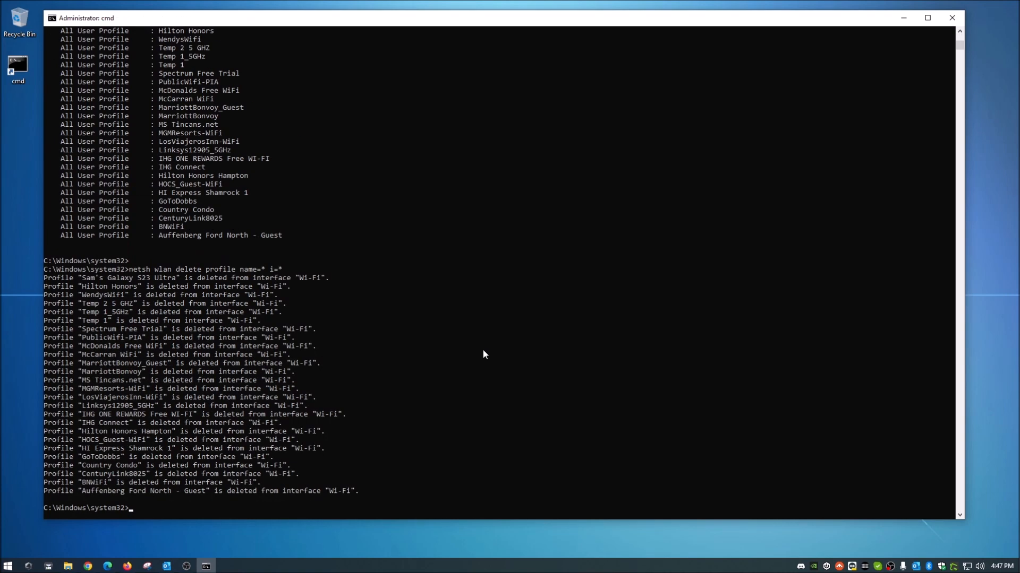
mouse_move(216, 280)
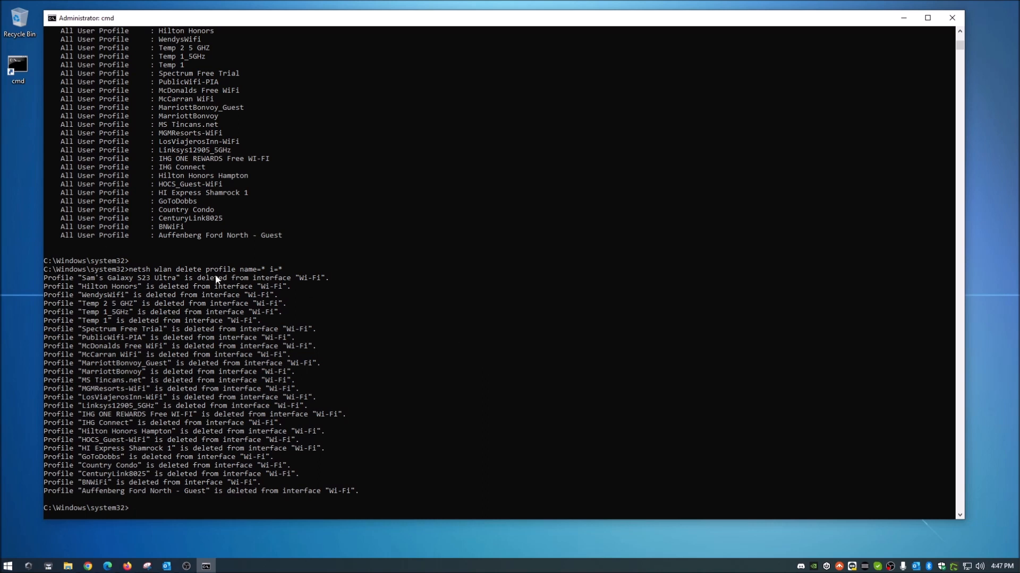
mouse_move(414, 289)
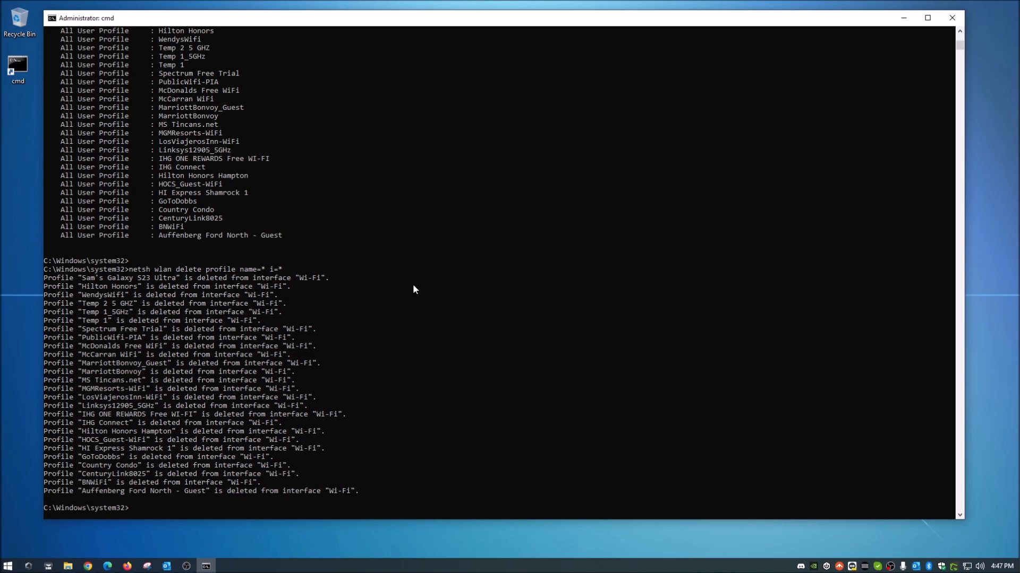
mouse_move(470, 303)
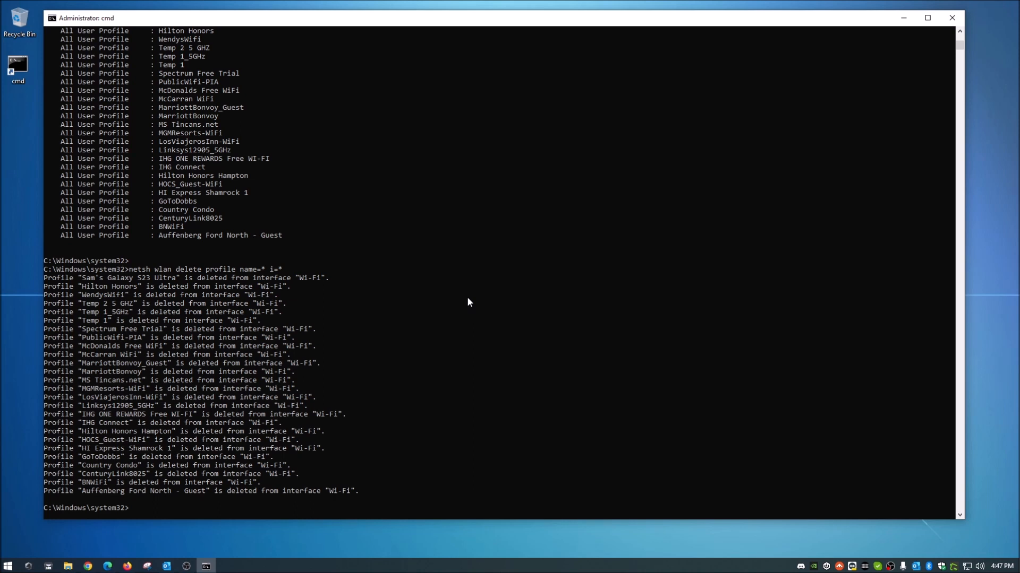
Step: After all profiles are deleted, enter netsh wlan show profiles to list none remaining
text(netsh wlan show profiles)
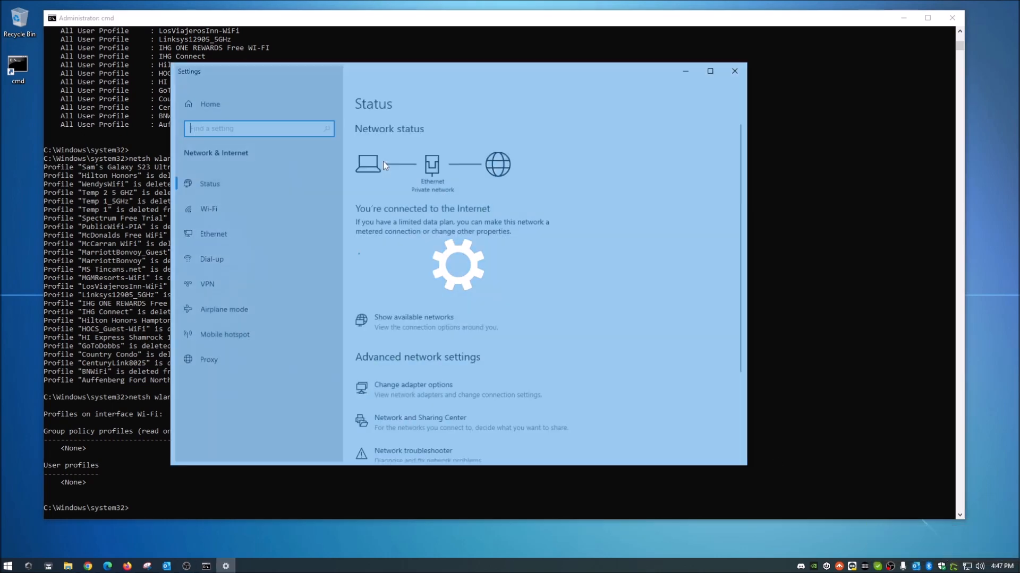
click(208, 208)
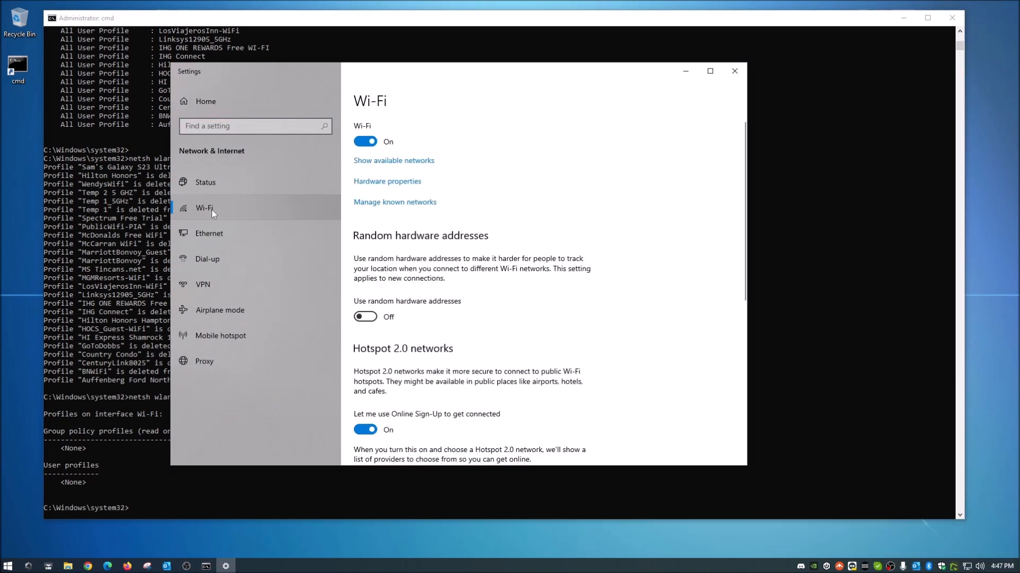
click(394, 202)
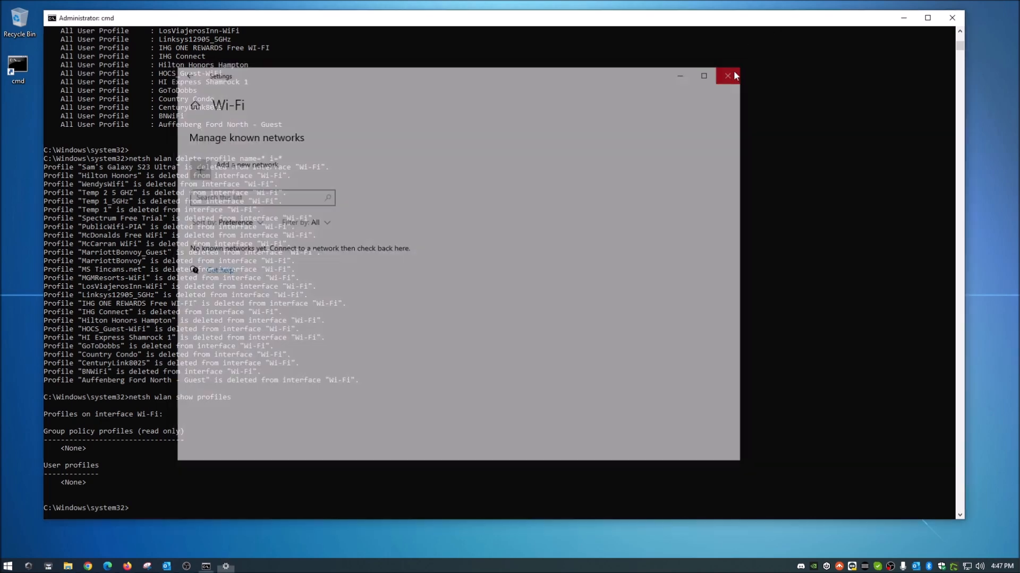
click(727, 75)
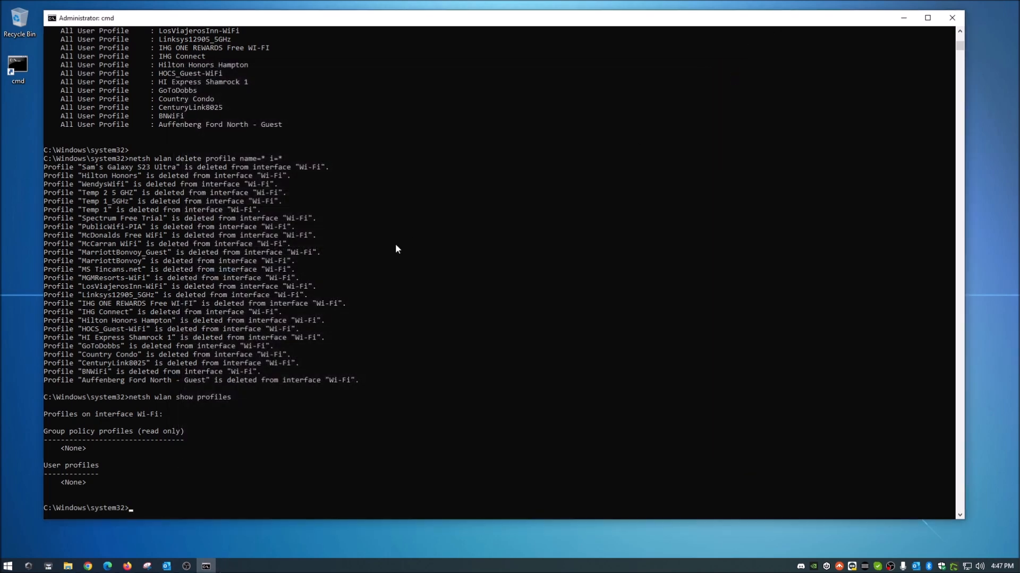